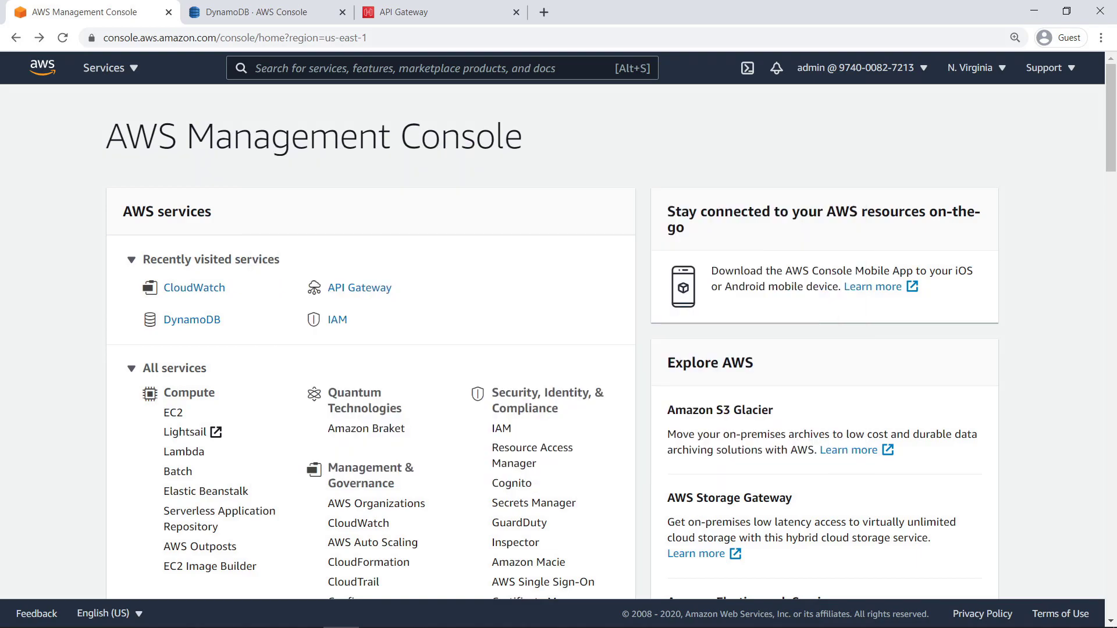
Step: Open CloudWatch and go to the Contributor Insights rules list
{"action": "left_click", "coordinate": [194, 286]}
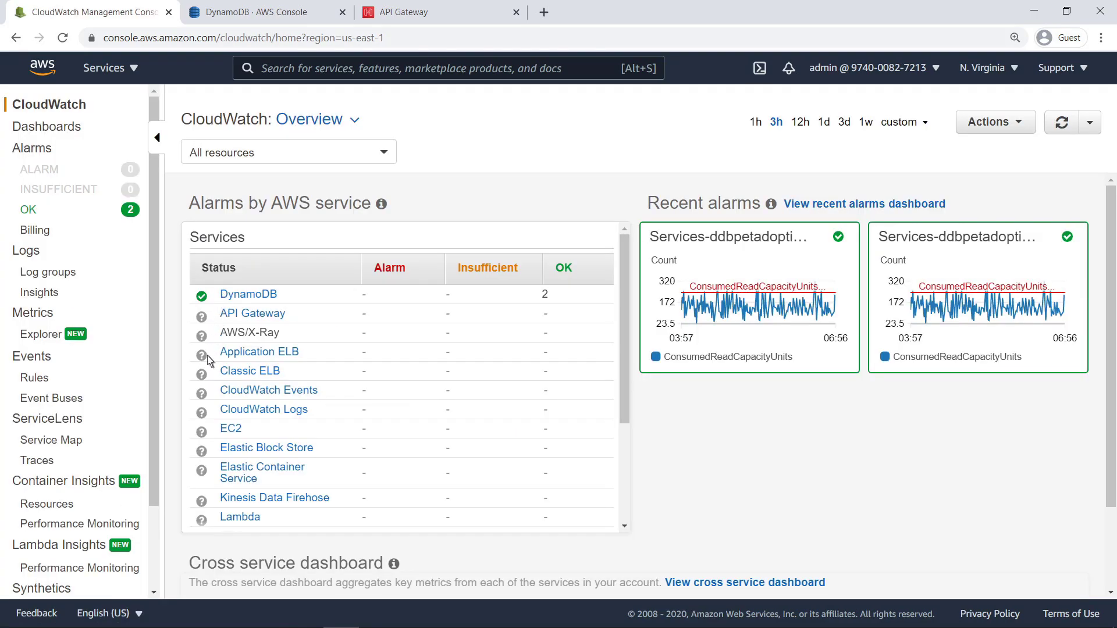
{"action": "scroll", "scroll_direction": "down", "scroll_amount": 3}
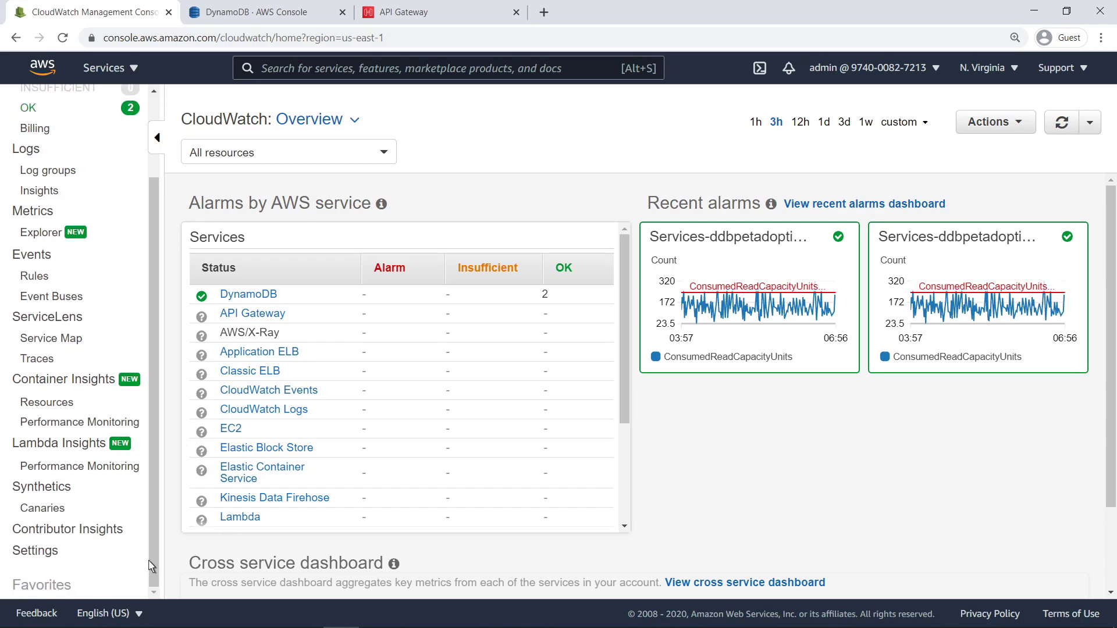
{"action": "left_click", "coordinate": [67, 529]}
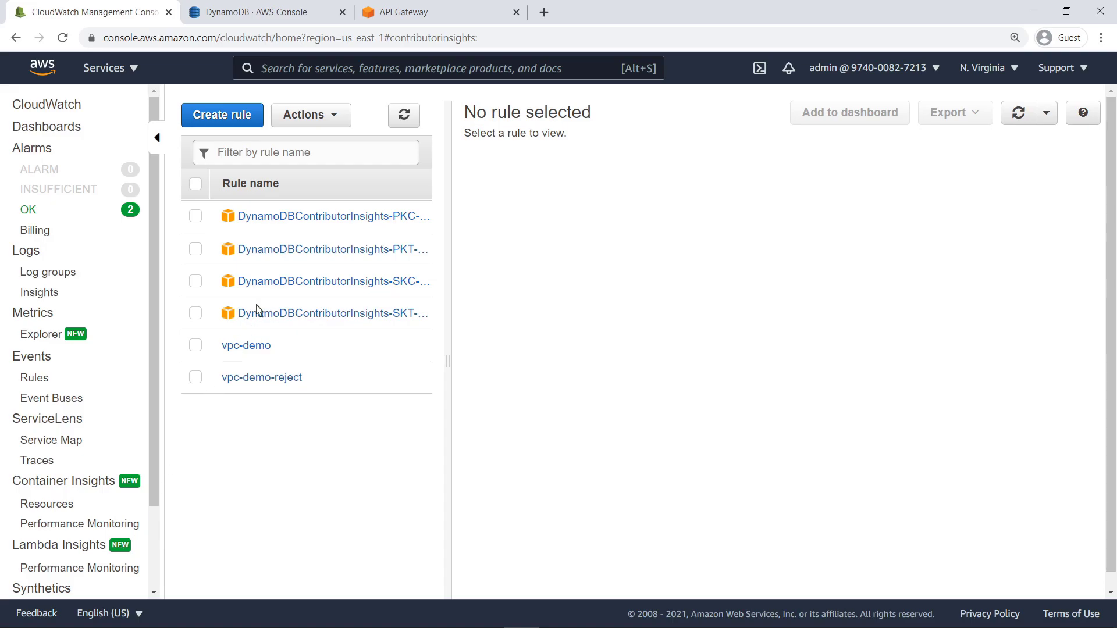
Step: Switch to API Gateway and open the PetAdoptionStatusUpdater API's resources
{"action": "left_click", "coordinate": [439, 12]}
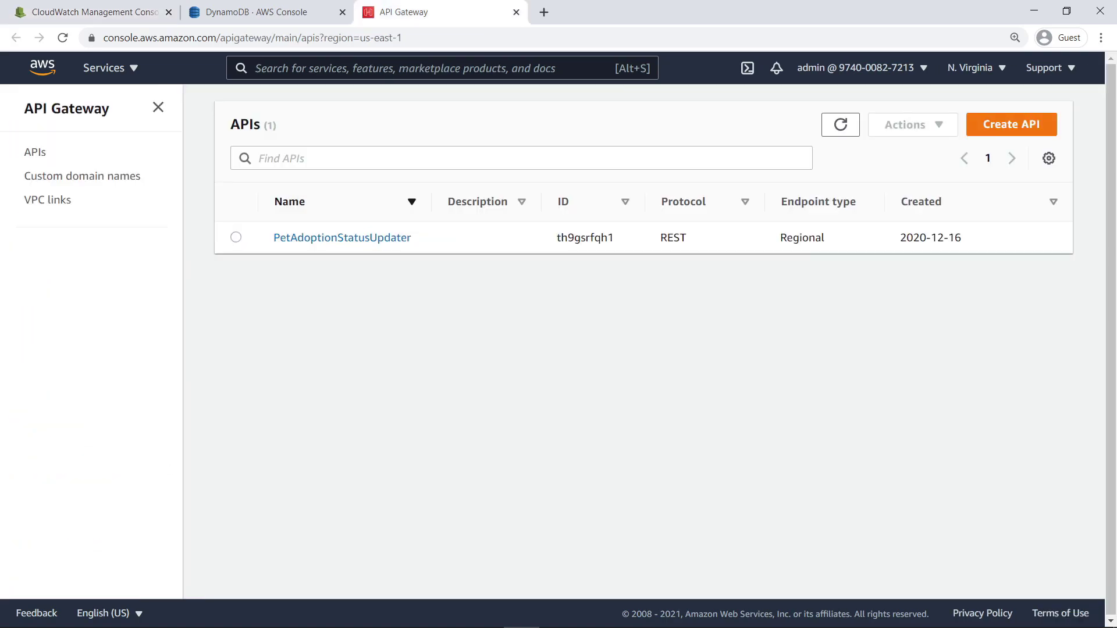
{"action": "mouse_move", "coordinate": [424, 23]}
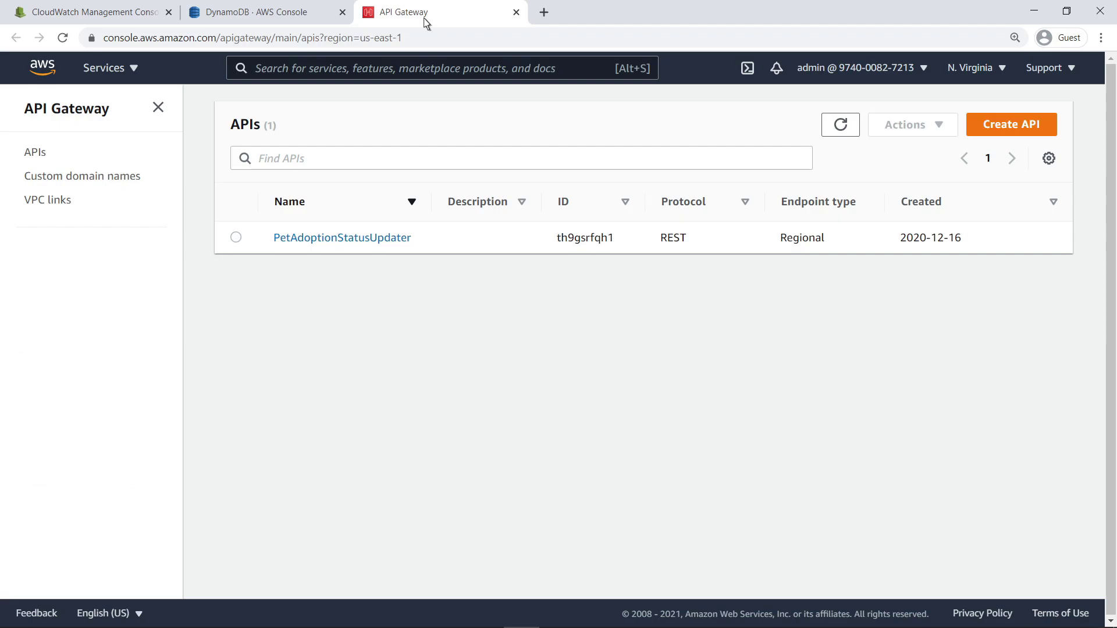
{"action": "mouse_move", "coordinate": [411, 191]}
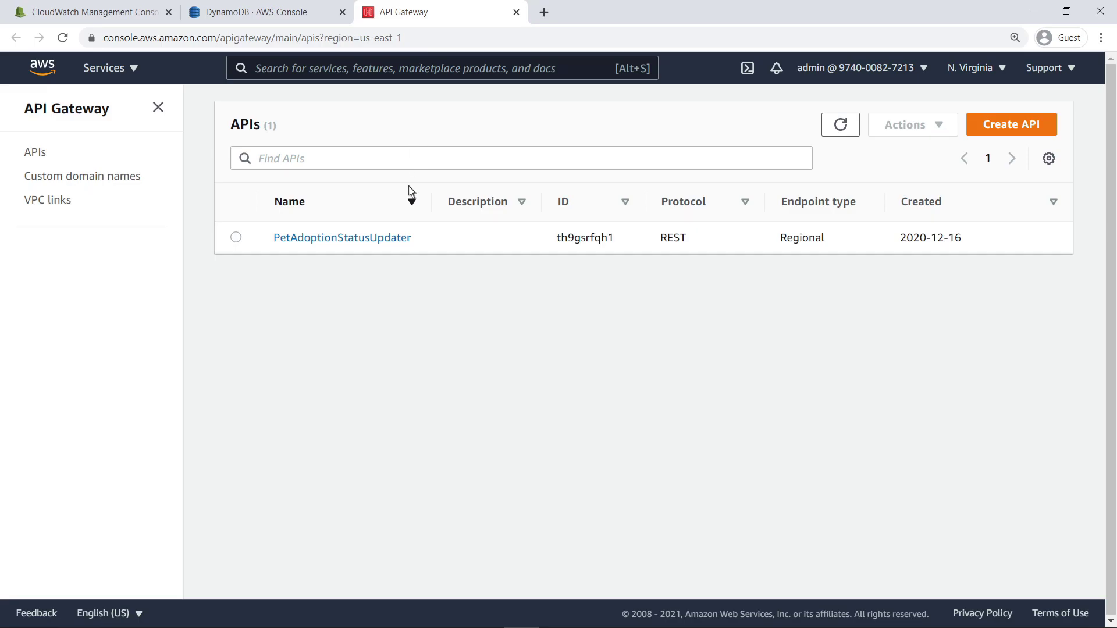
{"action": "left_click", "coordinate": [342, 237]}
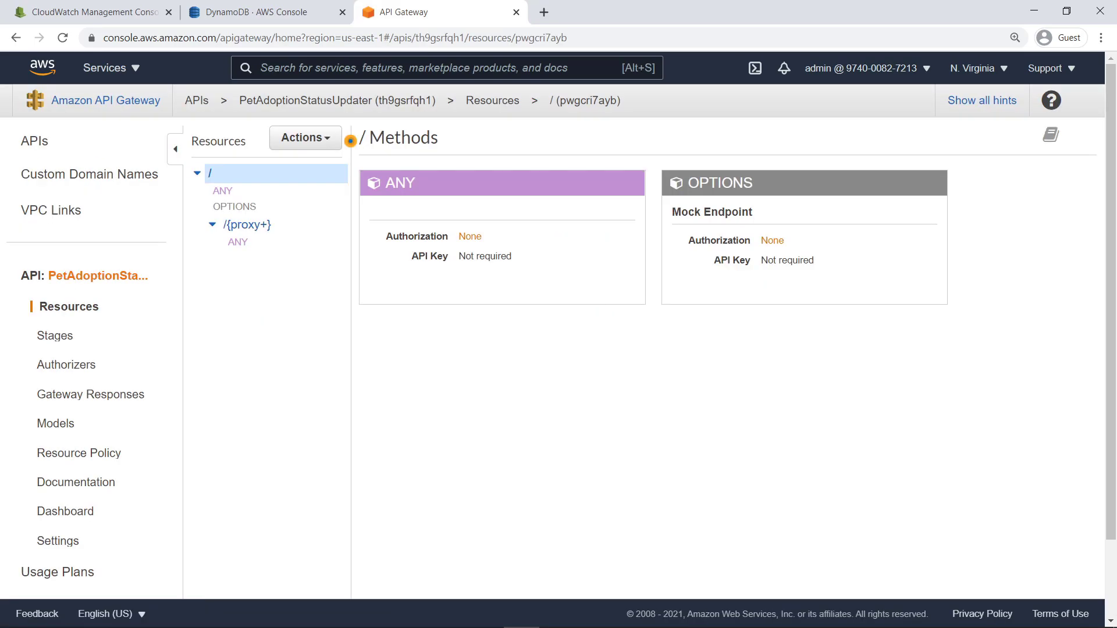
{"action": "mouse_move", "coordinate": [327, 75]}
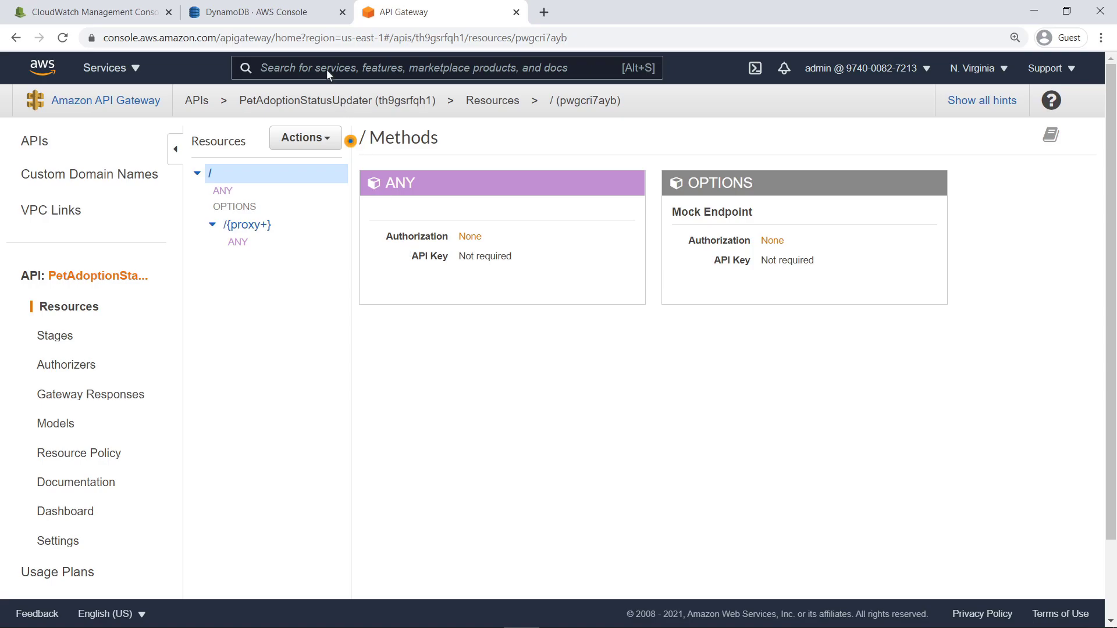
Step: Review the DynamoDB tables list, then return to the CloudWatch rules list
{"action": "left_click", "coordinate": [250, 12]}
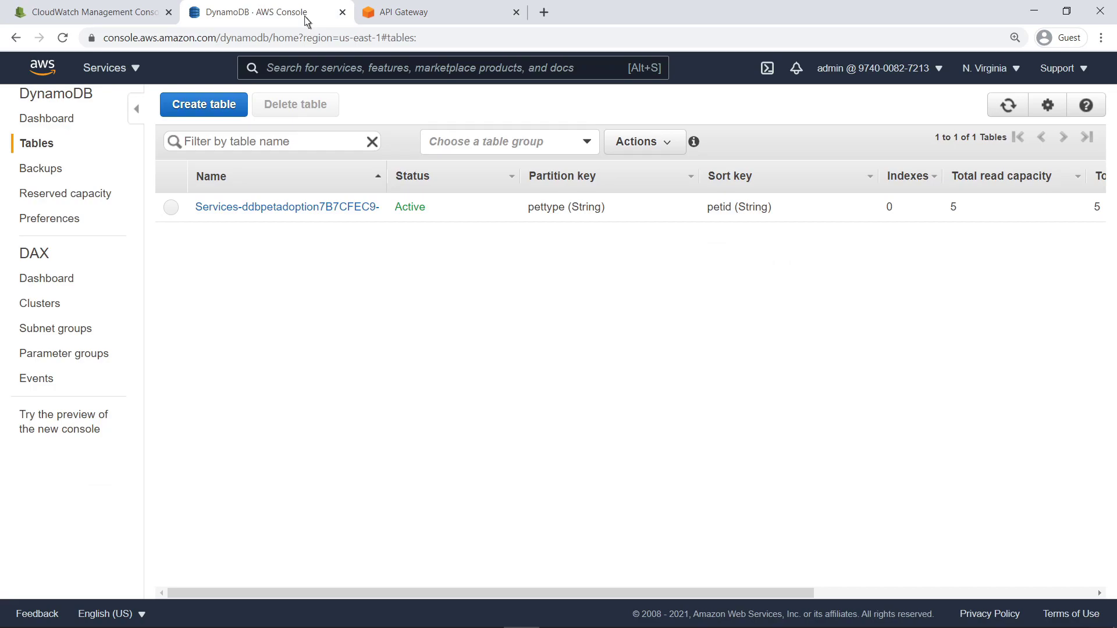
{"action": "mouse_move", "coordinate": [265, 22]}
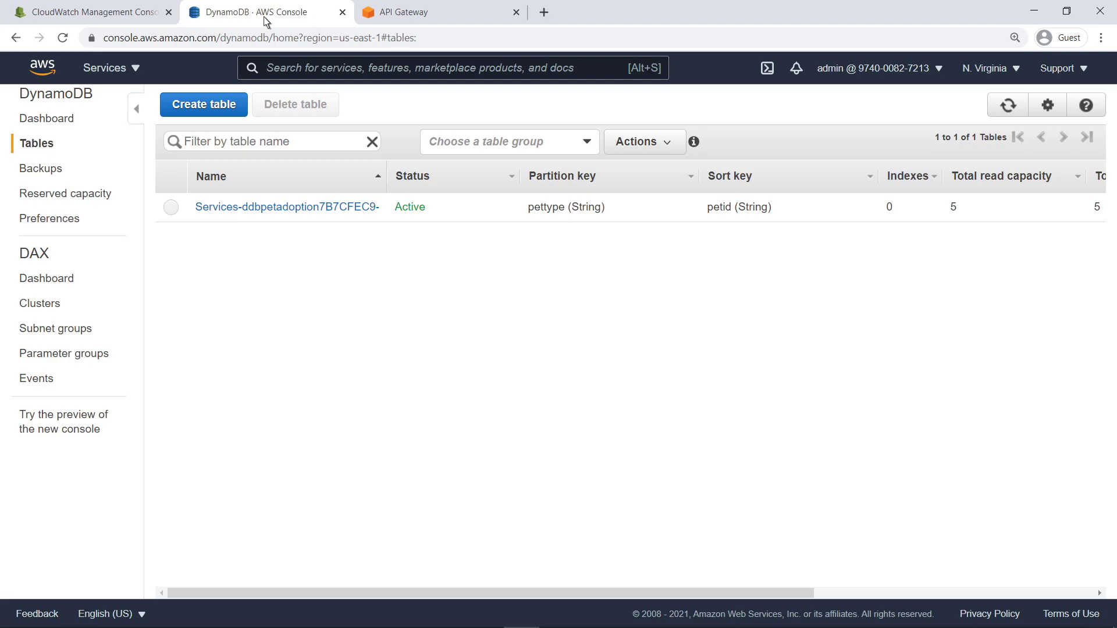
{"action": "left_click", "coordinate": [86, 12]}
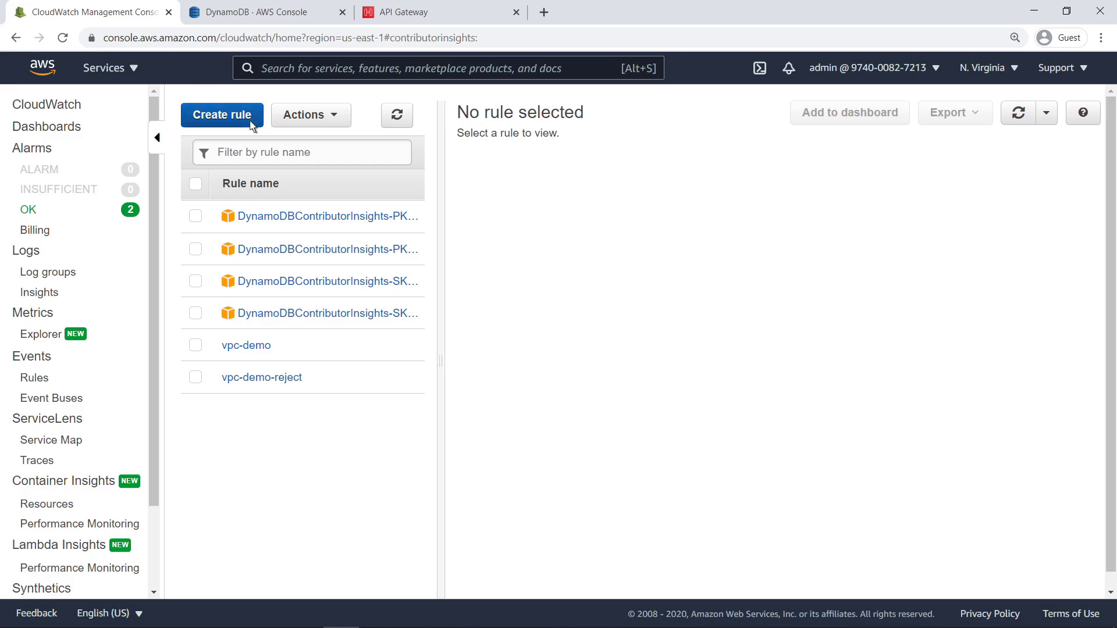
Step: Create a rule from the VPC Flow Logs 'Byte Transfers by Source and Destination IP Address' sample
{"action": "left_click", "coordinate": [222, 115]}
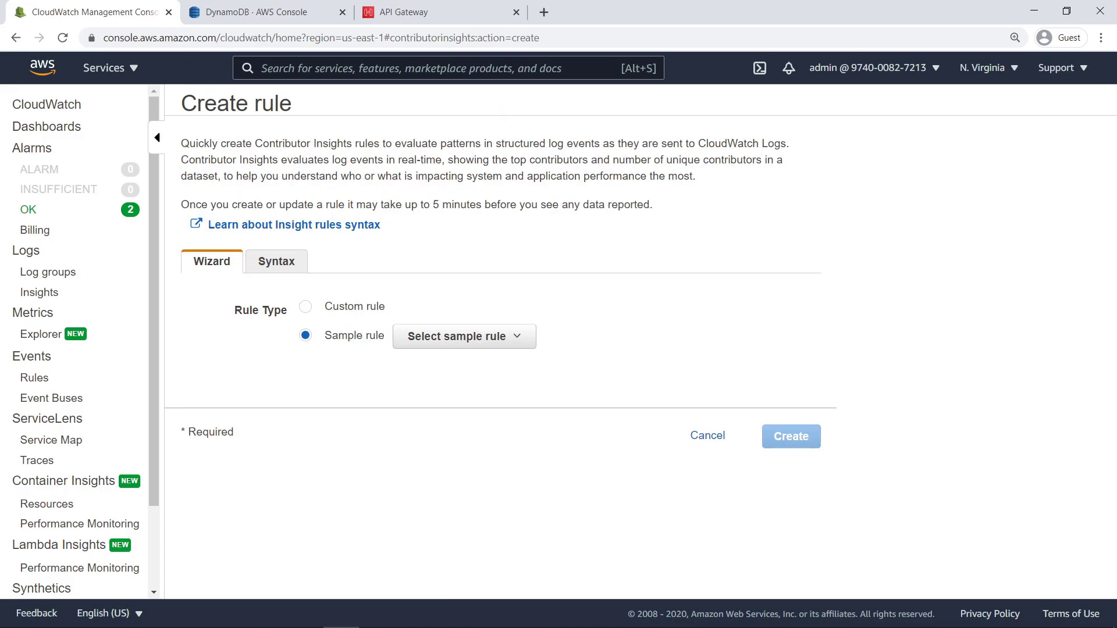
{"action": "mouse_move", "coordinate": [278, 225]}
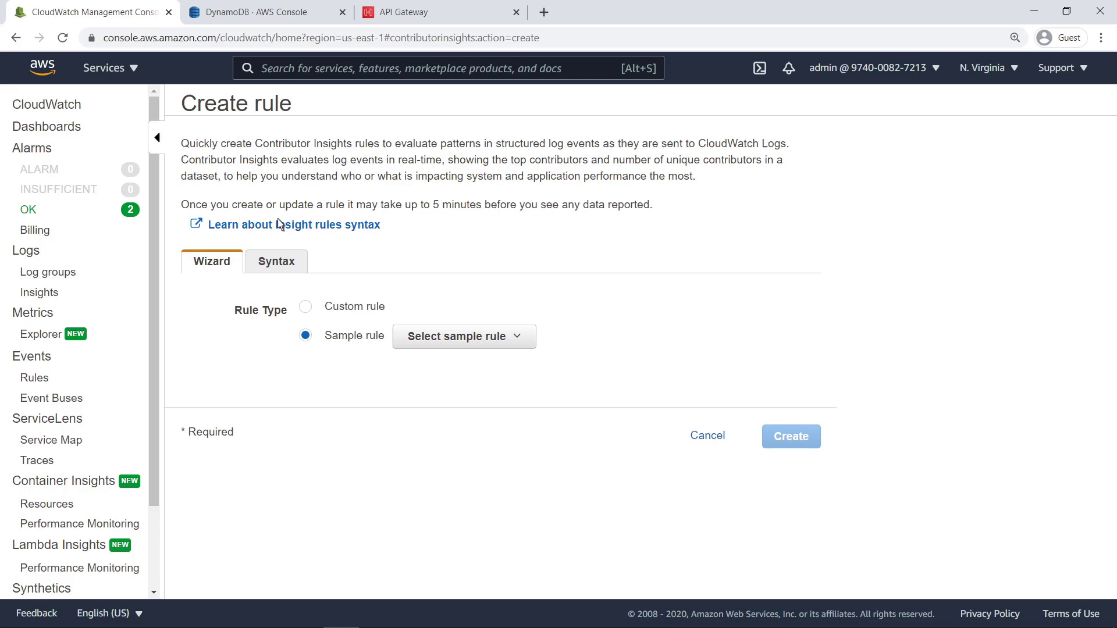
{"action": "left_click", "coordinate": [305, 306]}
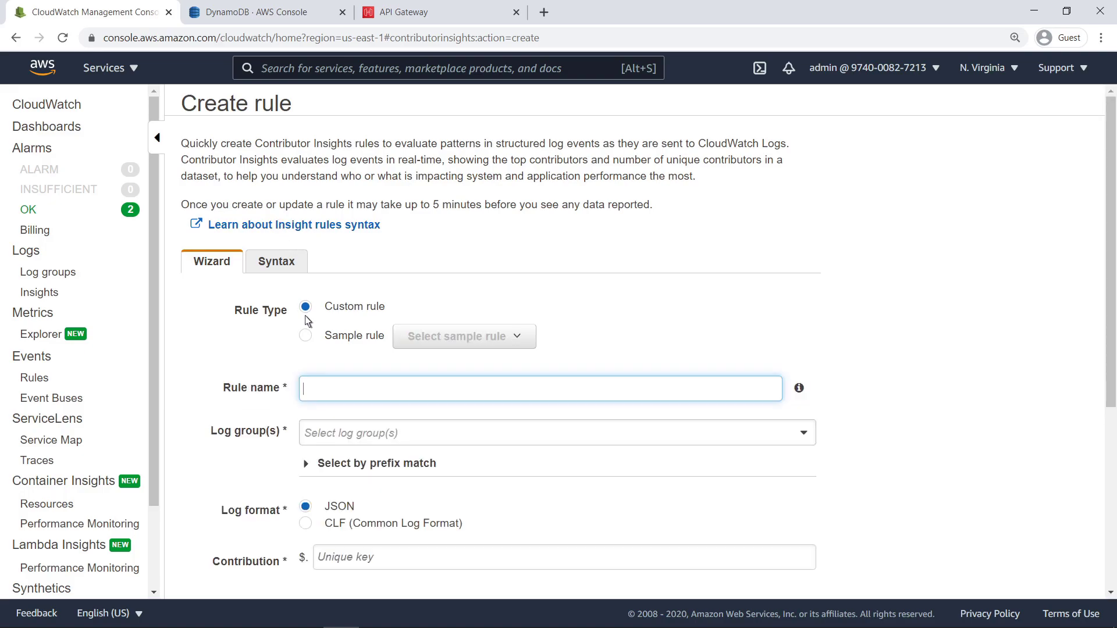
{"action": "mouse_move", "coordinate": [308, 346]}
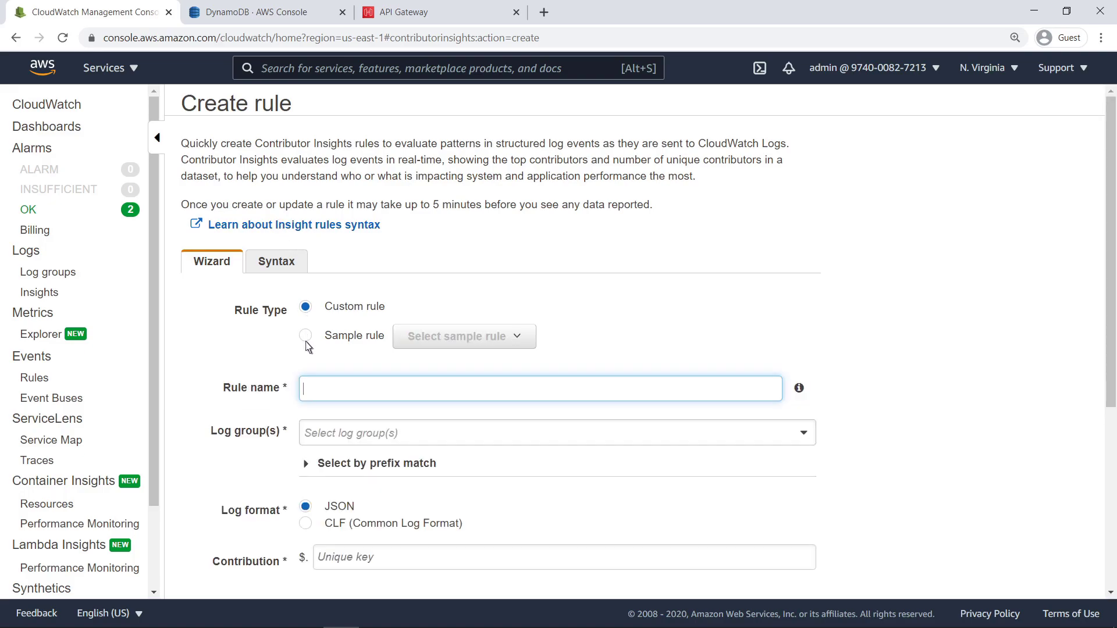
{"action": "left_click", "coordinate": [305, 335]}
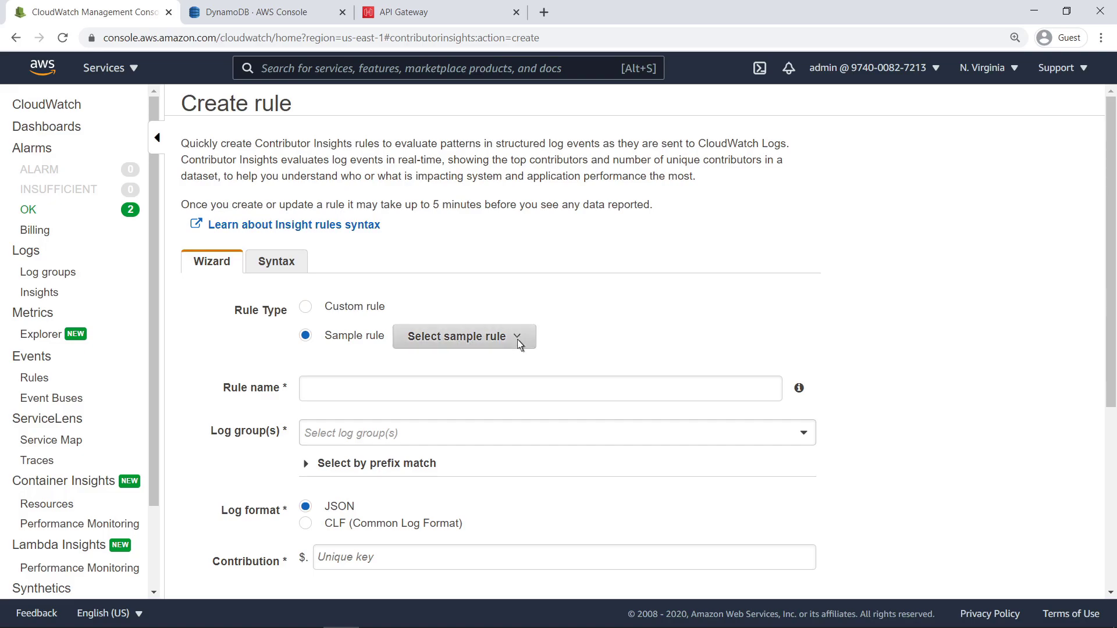
{"action": "left_click", "coordinate": [461, 336]}
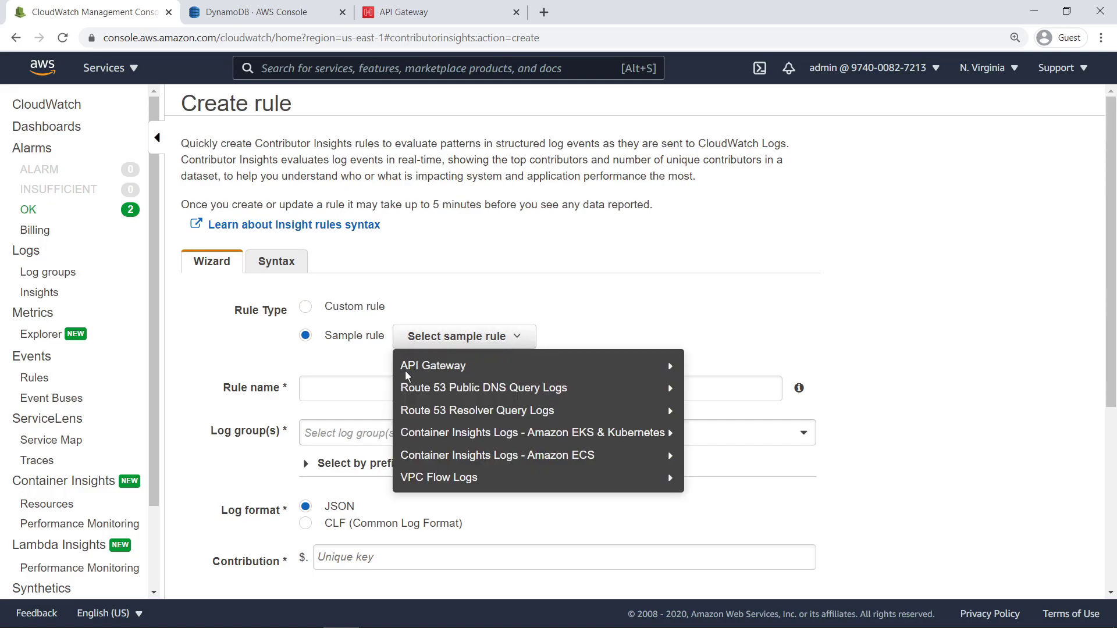
{"action": "mouse_move", "coordinate": [483, 388]}
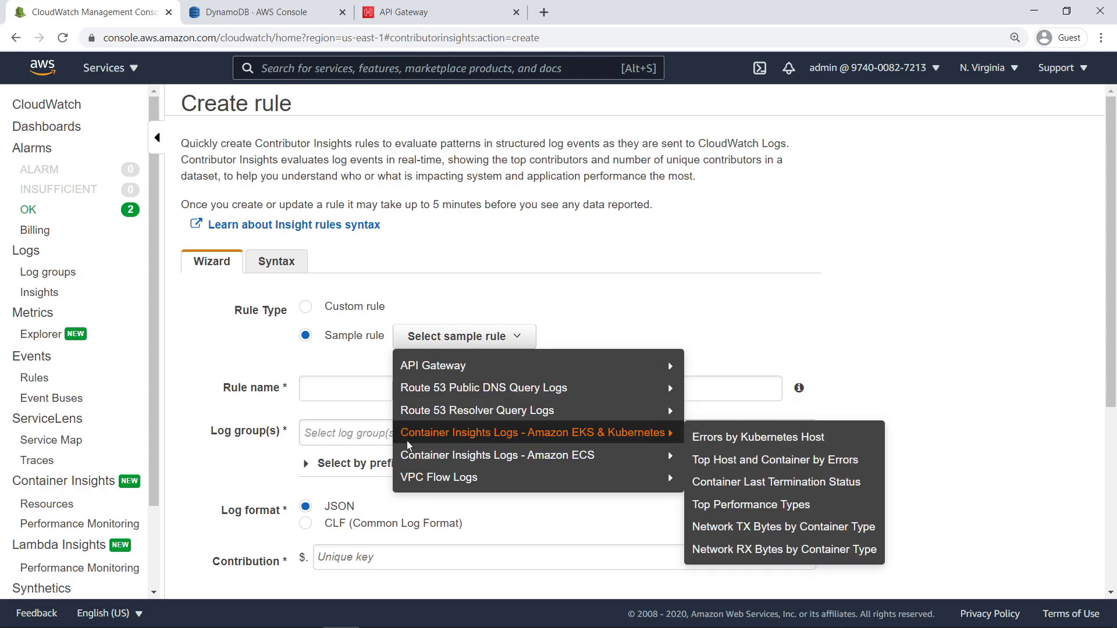
{"action": "mouse_move", "coordinate": [496, 454]}
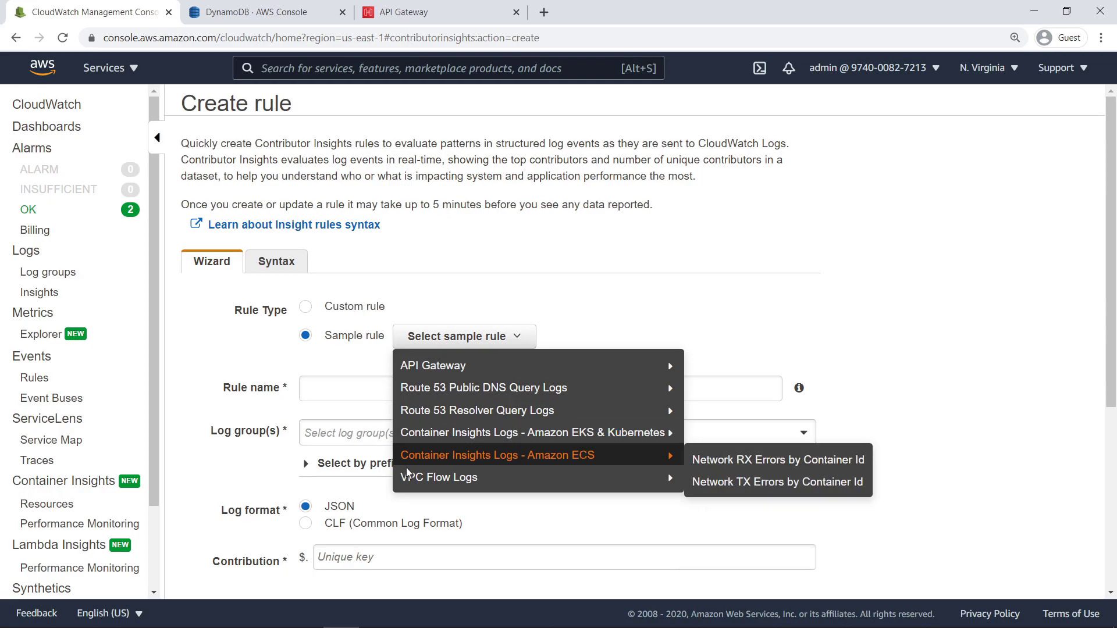
{"action": "mouse_move", "coordinate": [439, 476]}
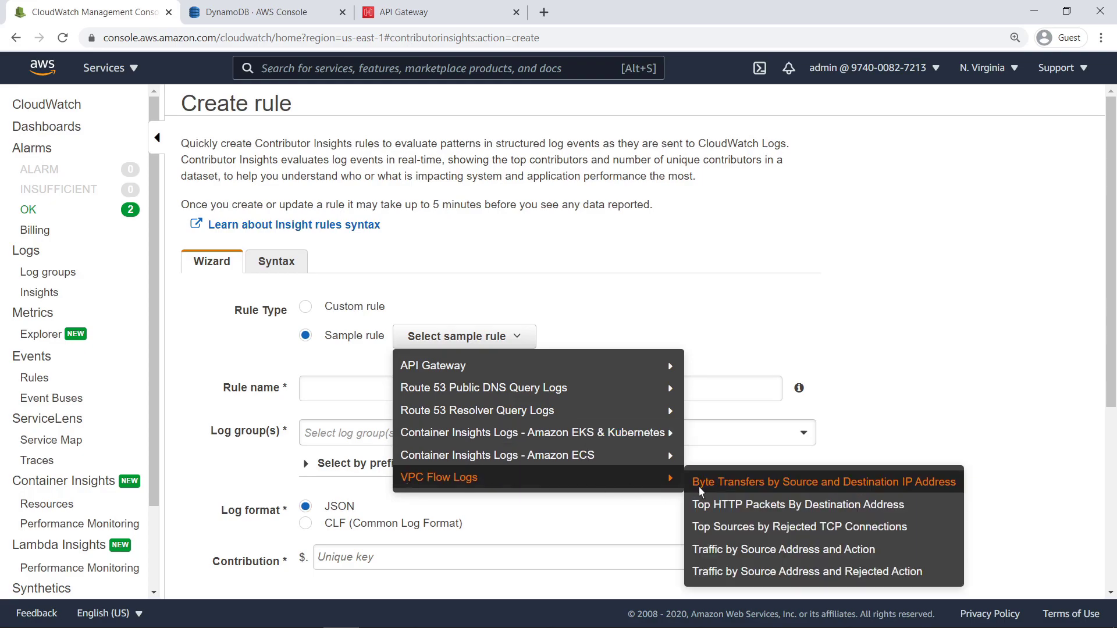
{"action": "left_click", "coordinate": [822, 482]}
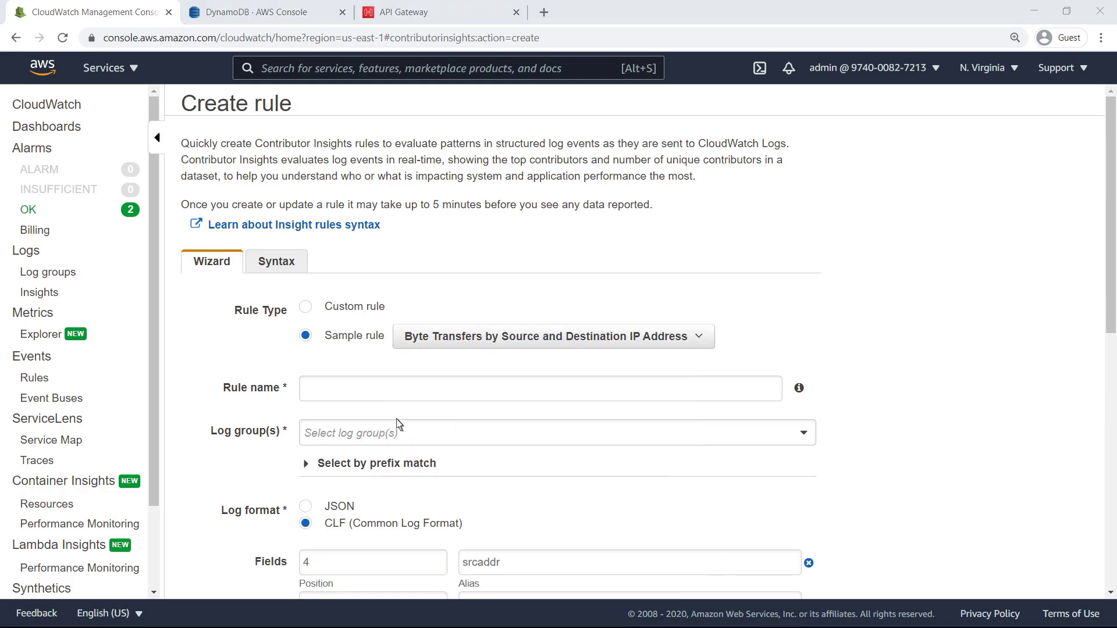
Step: Name the rule ByteTransferIPAddress and target the vpcflowlogs log group
{"action": "type", "text": "ByteTransferIPAddress"}
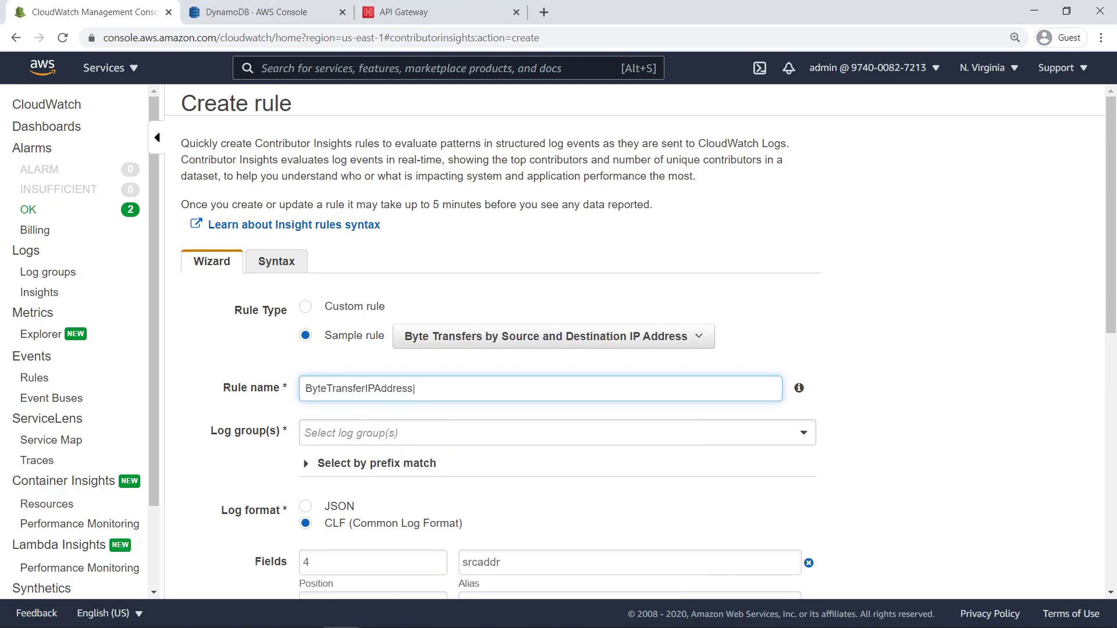
{"action": "scroll", "scroll_direction": "down", "scroll_amount": 3}
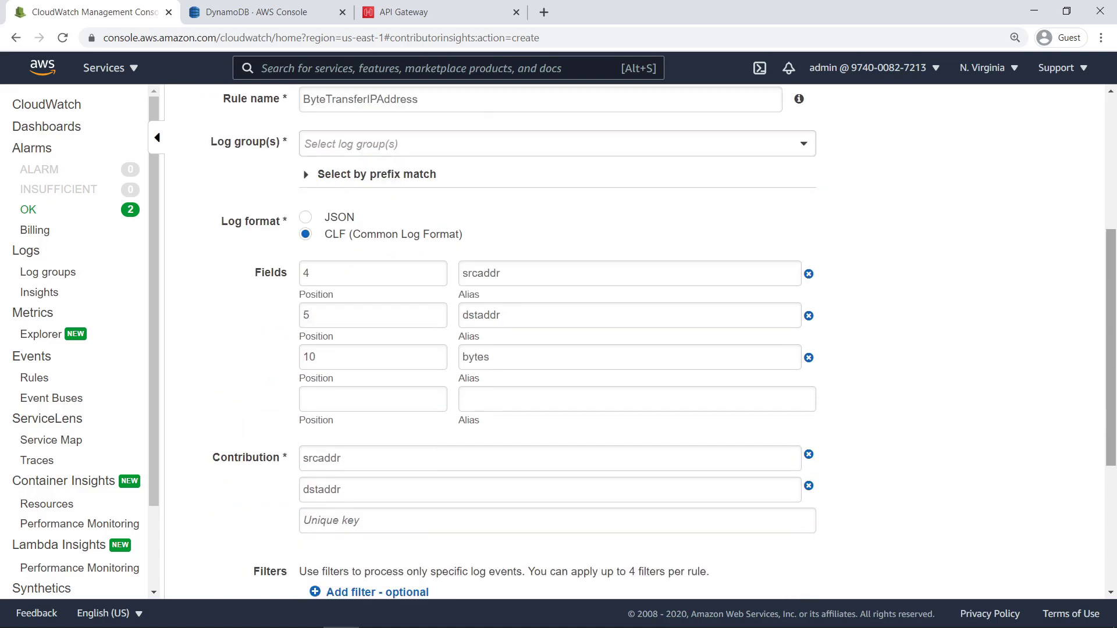
{"action": "scroll", "scroll_direction": "down", "scroll_amount": 3}
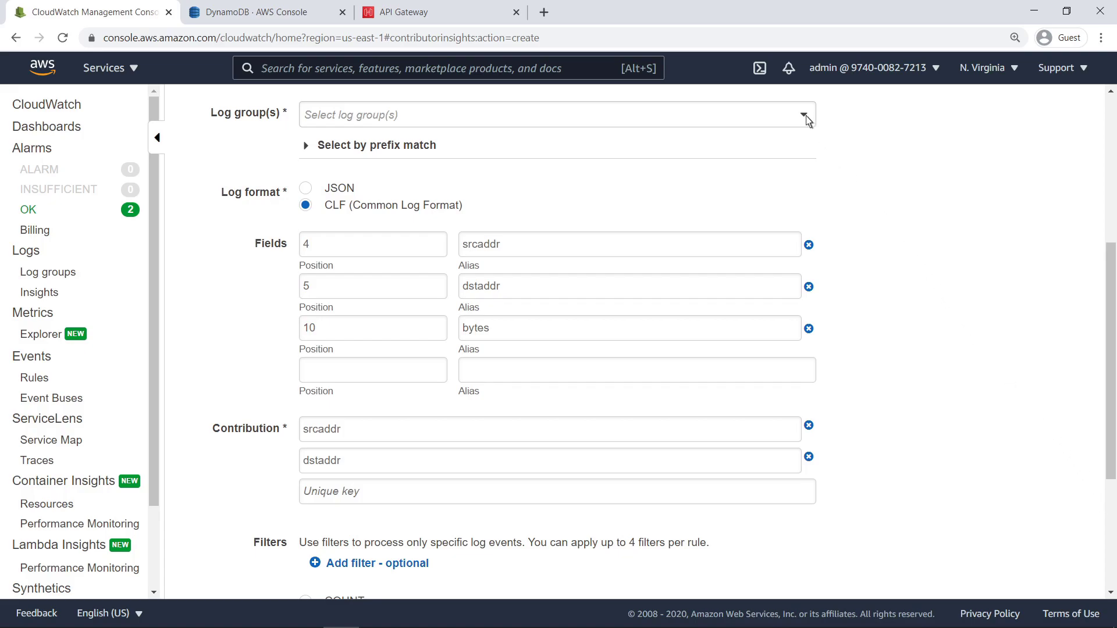
{"action": "left_click", "coordinate": [803, 114]}
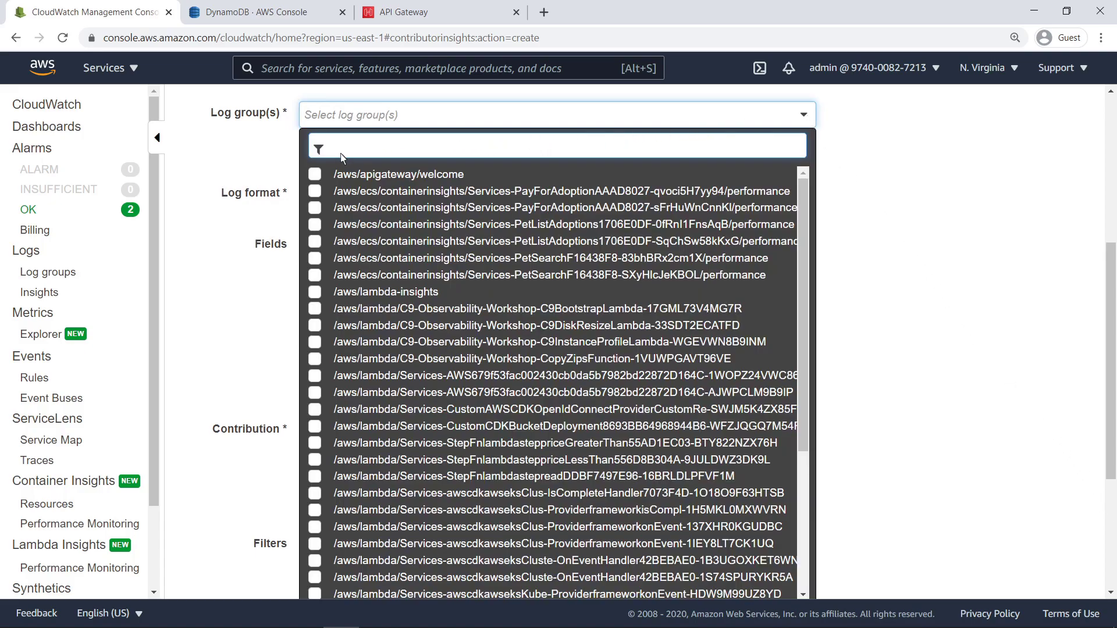
{"action": "type", "text": "vpcflowlogs"}
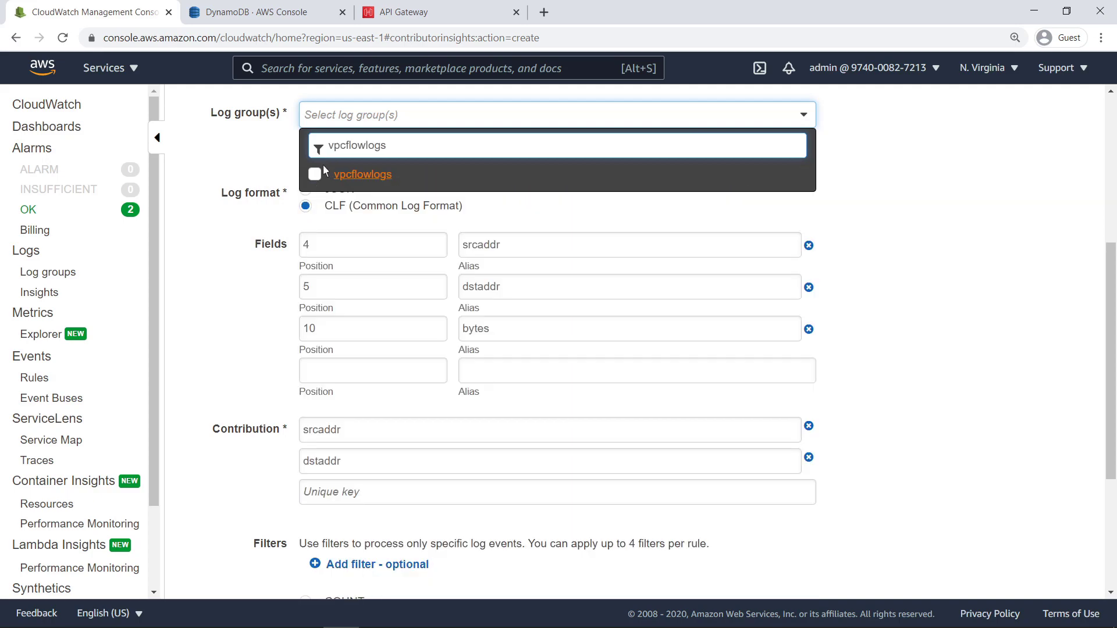
{"action": "left_click", "coordinate": [314, 174]}
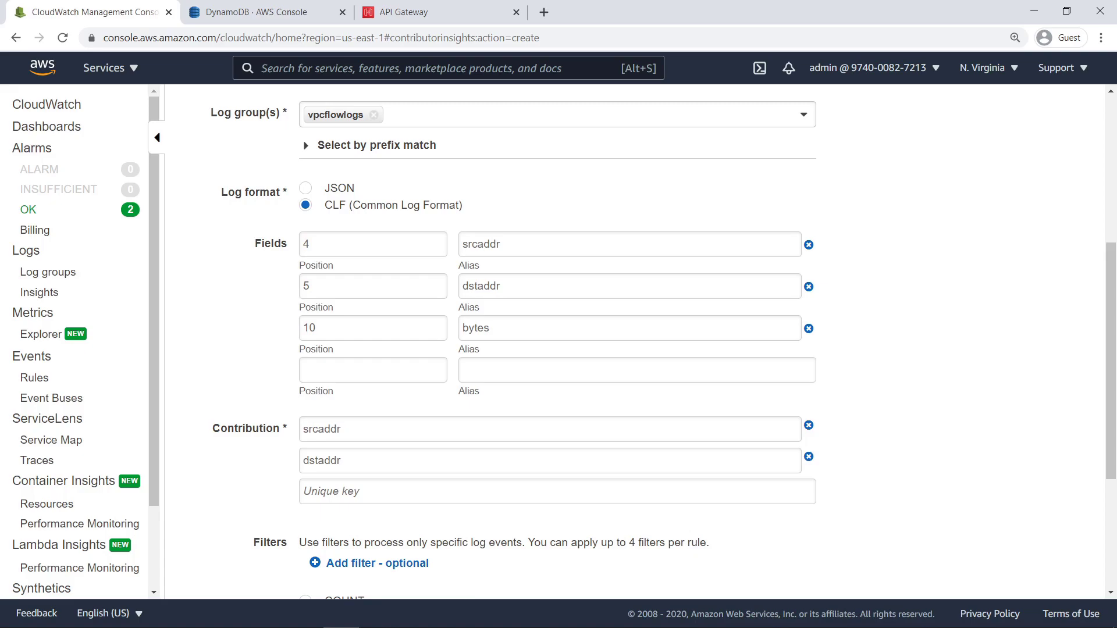
{"action": "mouse_move", "coordinate": [1033, 518]}
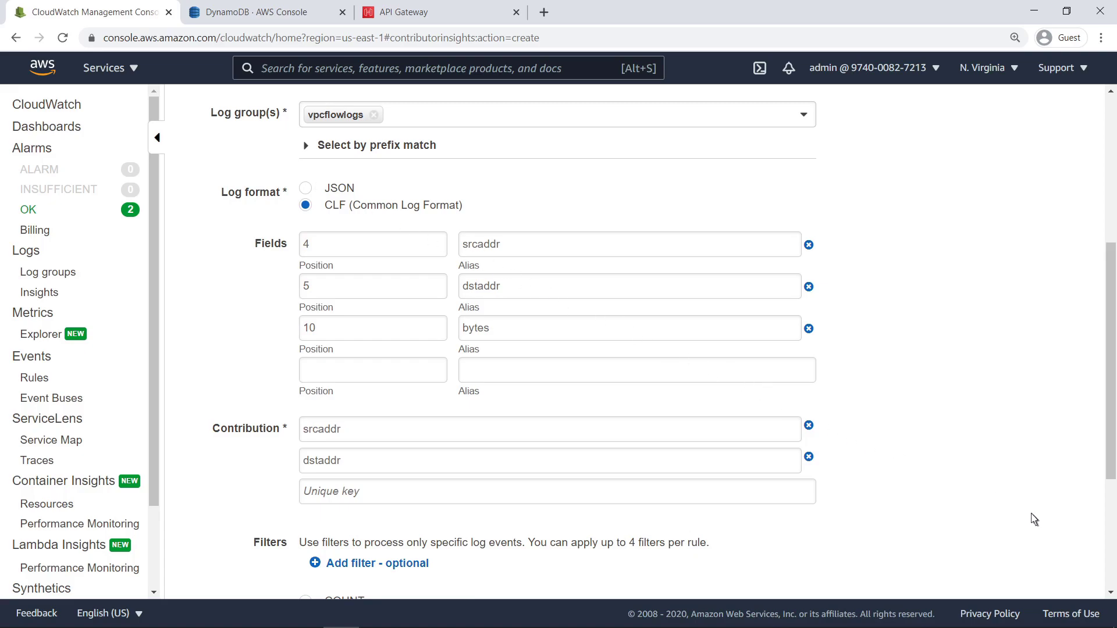
{"action": "scroll", "scroll_direction": "down", "scroll_amount": 3}
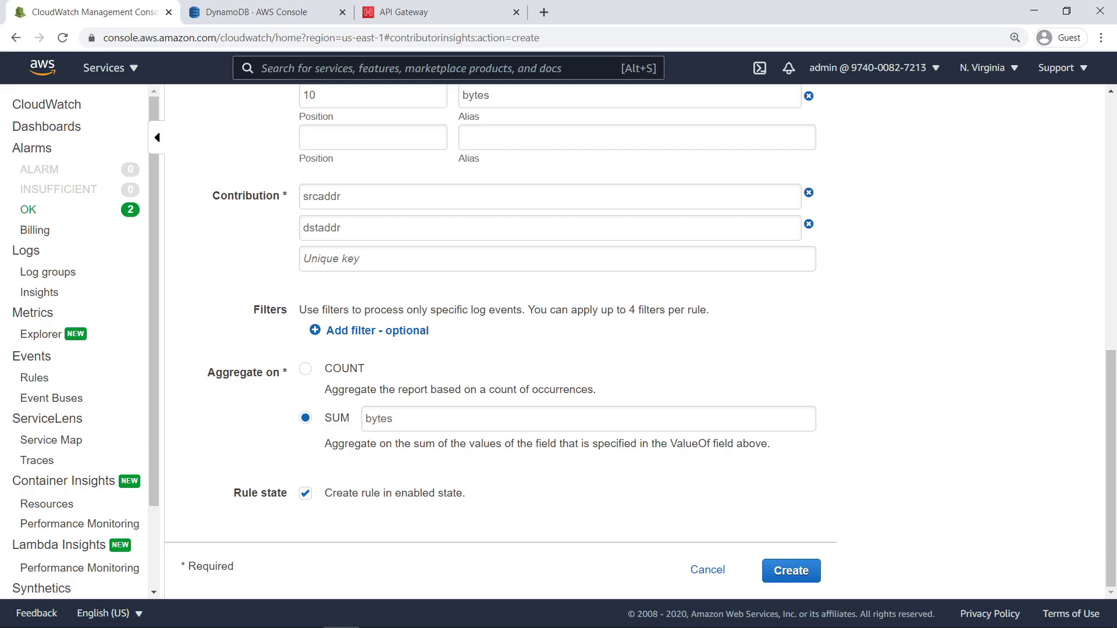
{"action": "mouse_move", "coordinate": [1018, 564]}
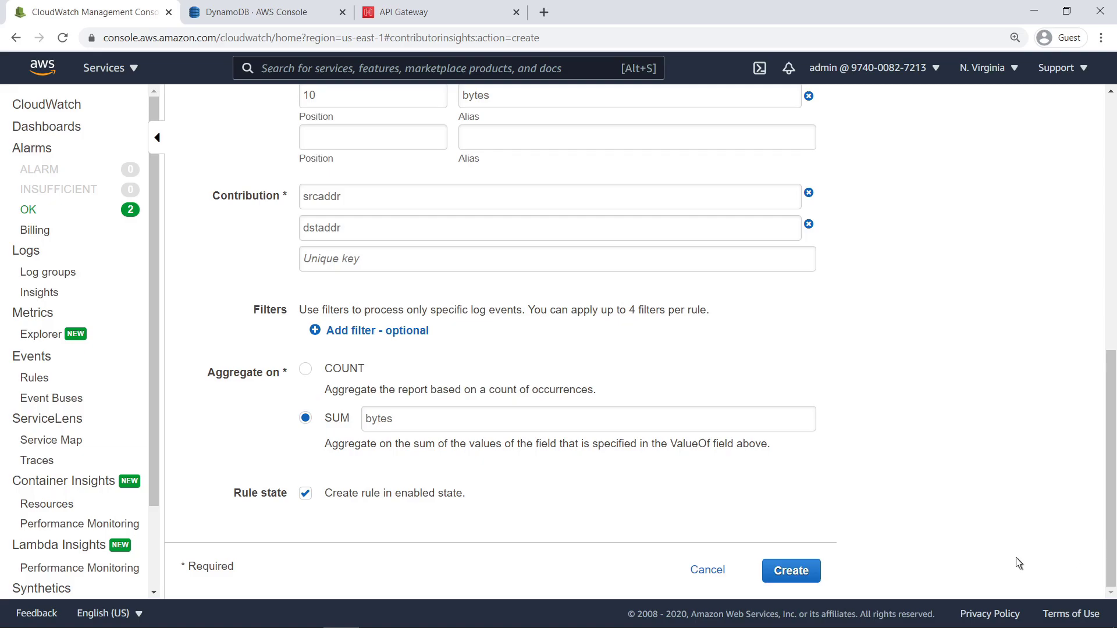
{"action": "left_click", "coordinate": [790, 571]}
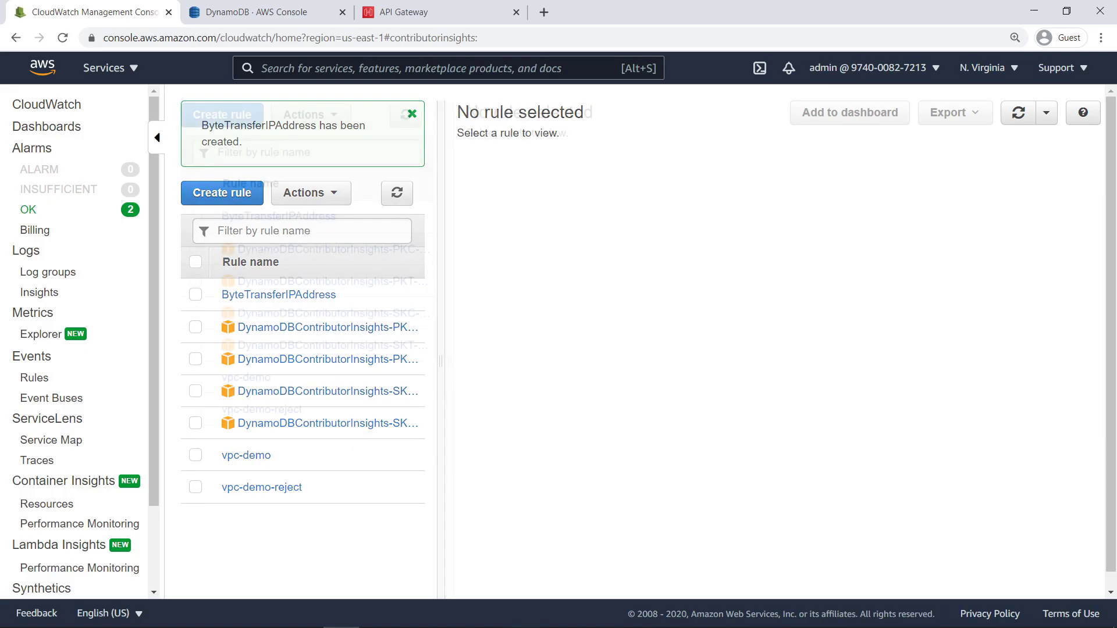
{"action": "left_click", "coordinate": [410, 115]}
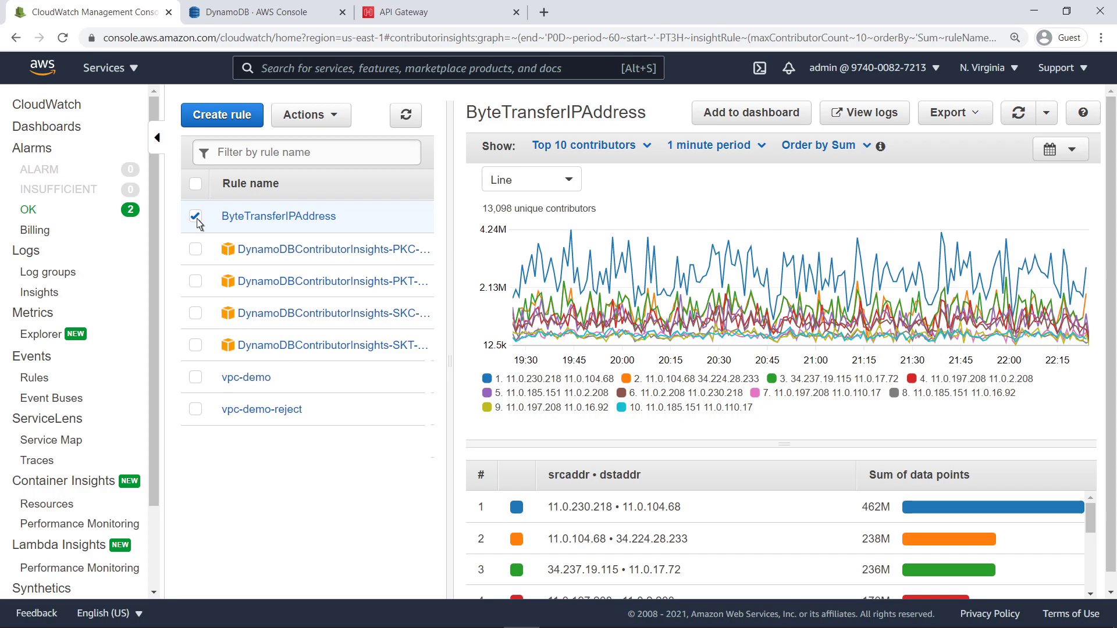
{"action": "left_click", "coordinate": [196, 216]}
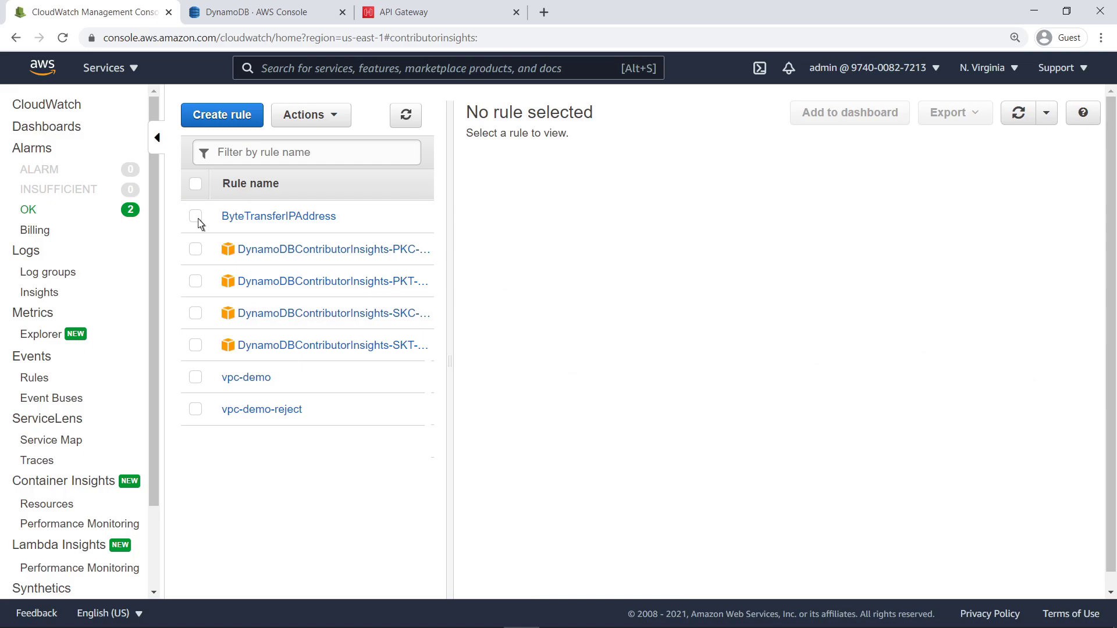
Step: Preview each VPC rule's graph, then select both vpc-demo and vpc-demo-reject
{"action": "left_click", "coordinate": [261, 409]}
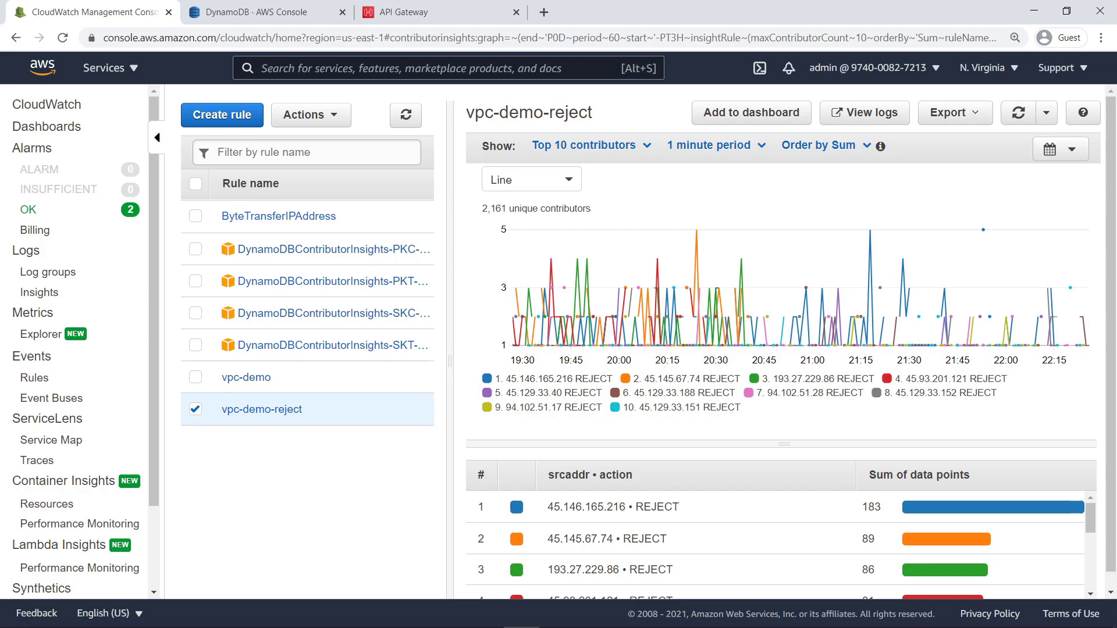
{"action": "mouse_move", "coordinate": [198, 419]}
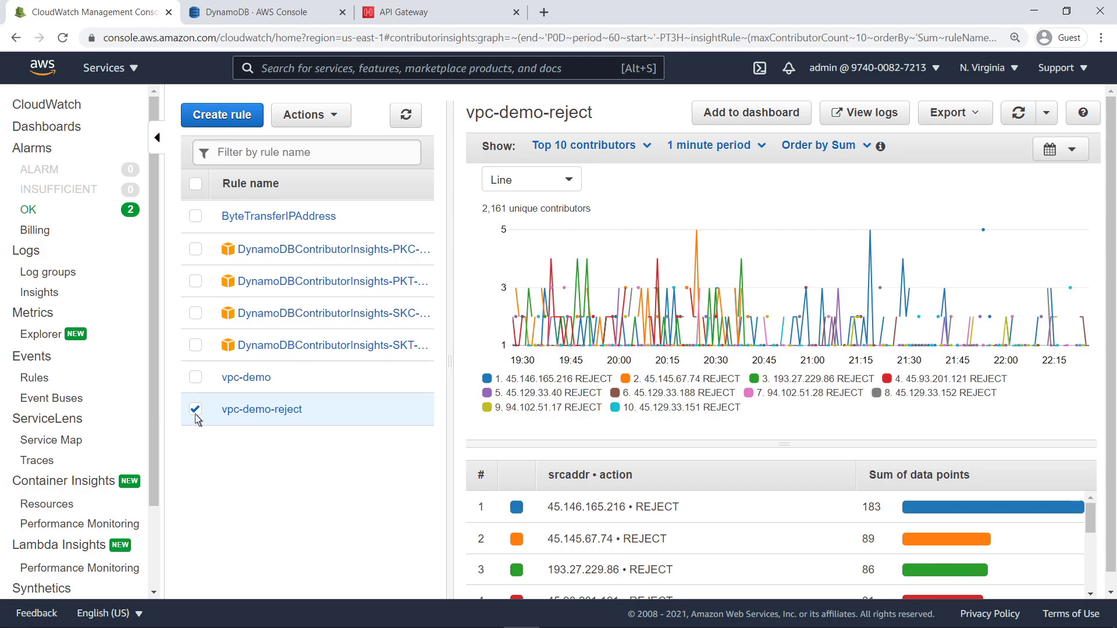
{"action": "left_click", "coordinate": [195, 409]}
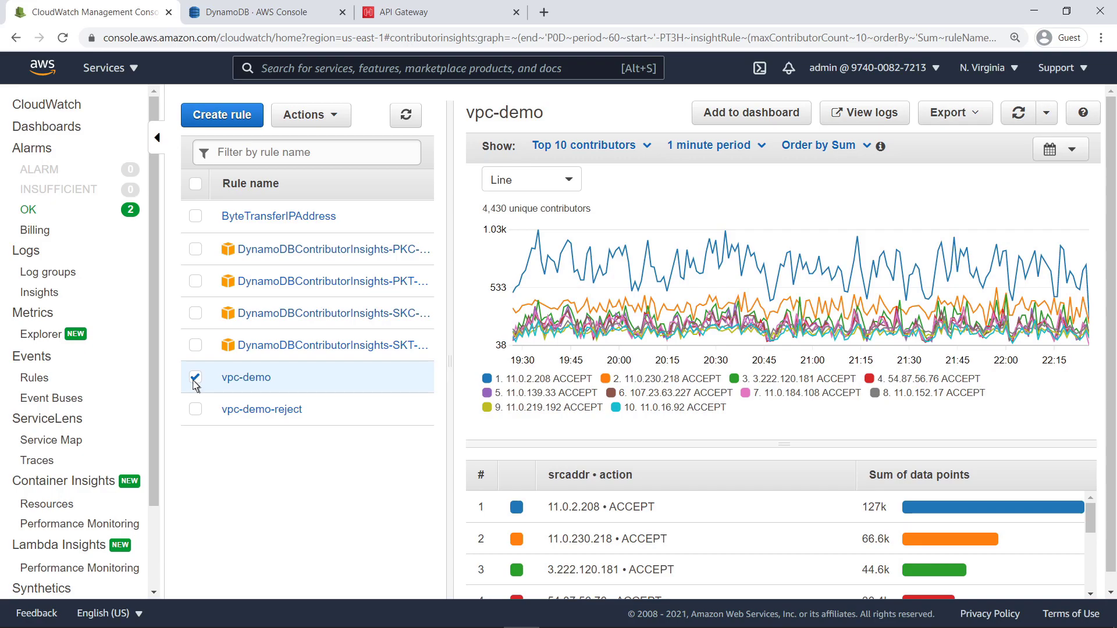
{"action": "left_click", "coordinate": [196, 377]}
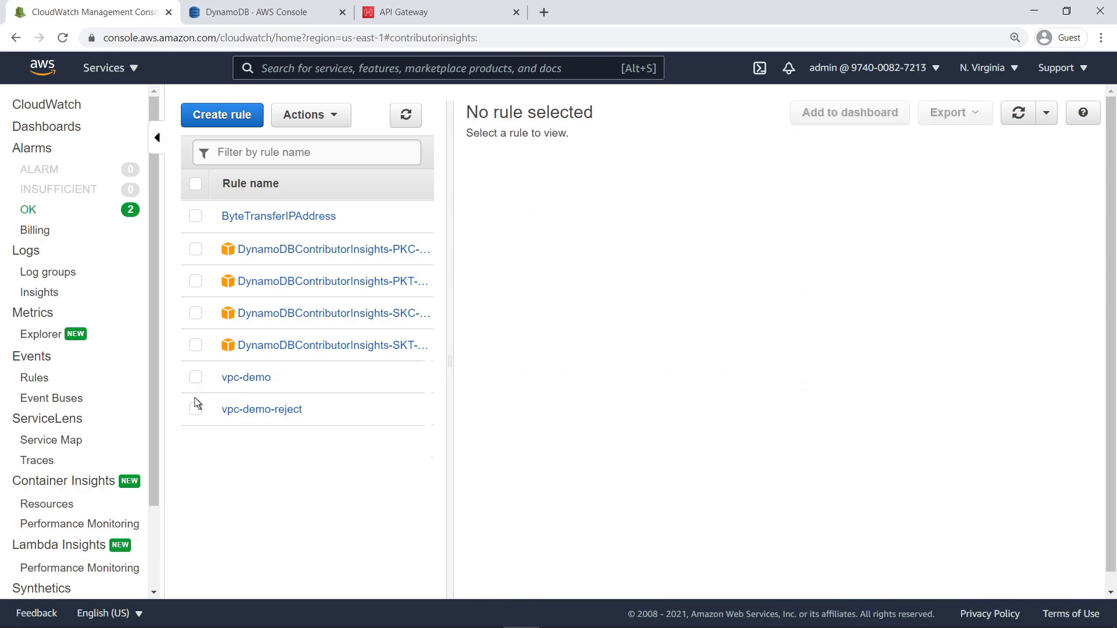
{"action": "left_click", "coordinate": [261, 409]}
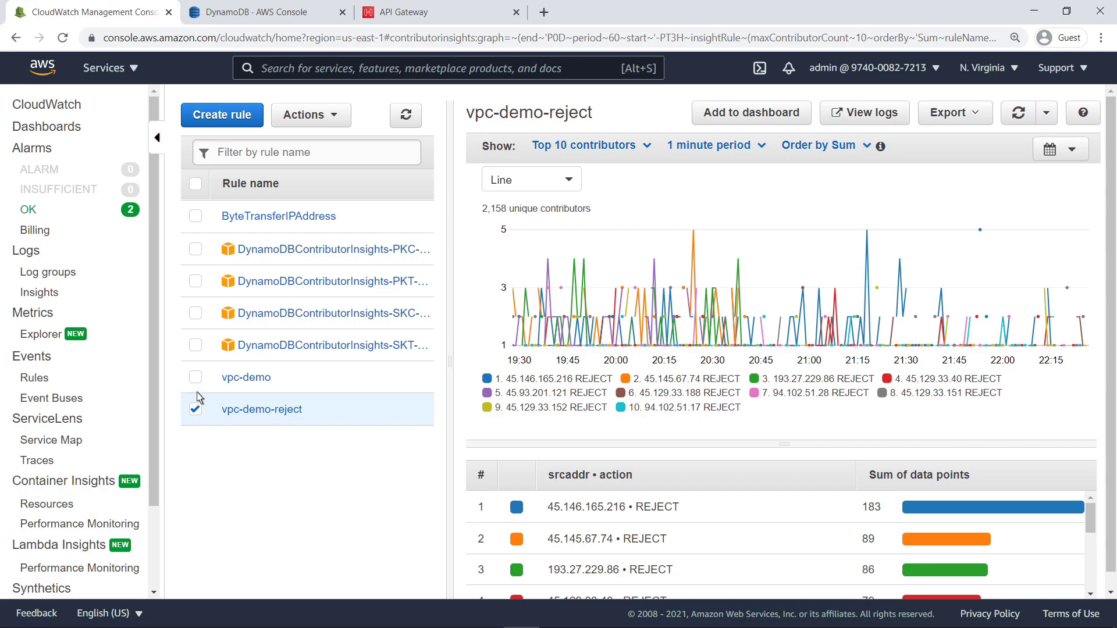
{"action": "left_click", "coordinate": [196, 377]}
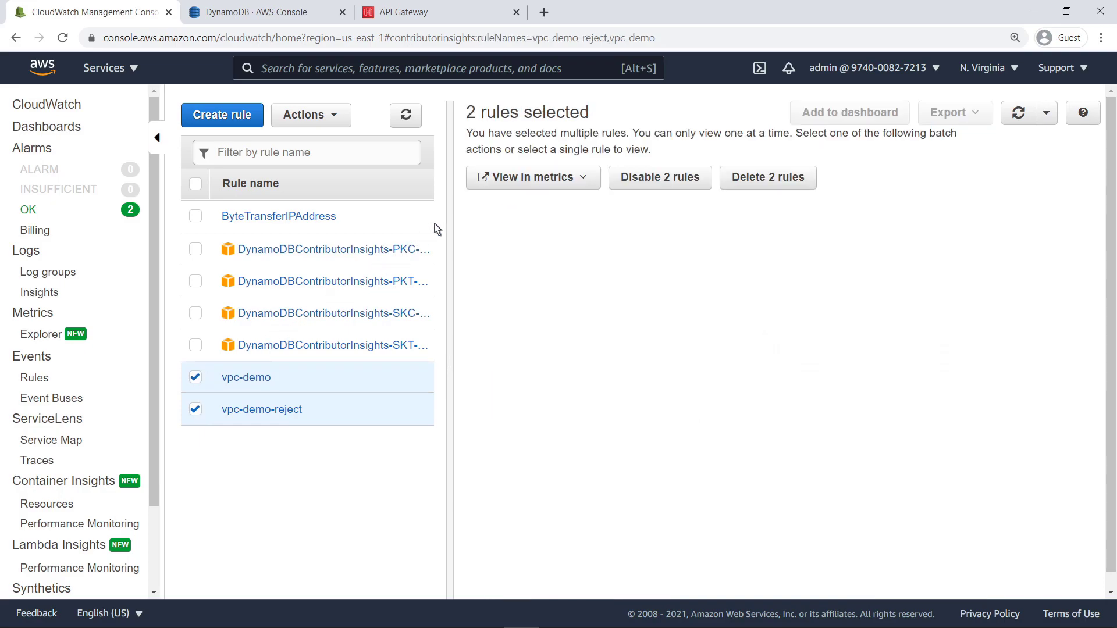
Step: Graph both rules' Sum and display only the (e1/e2)*100 expression line
{"action": "left_click", "coordinate": [532, 177]}
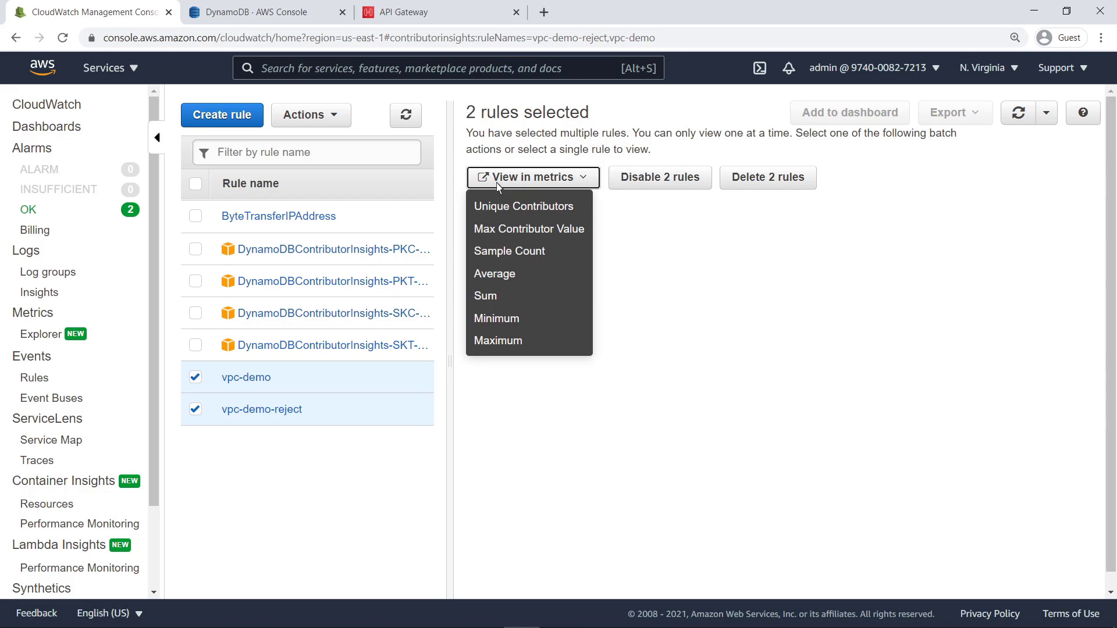
{"action": "mouse_move", "coordinate": [486, 296]}
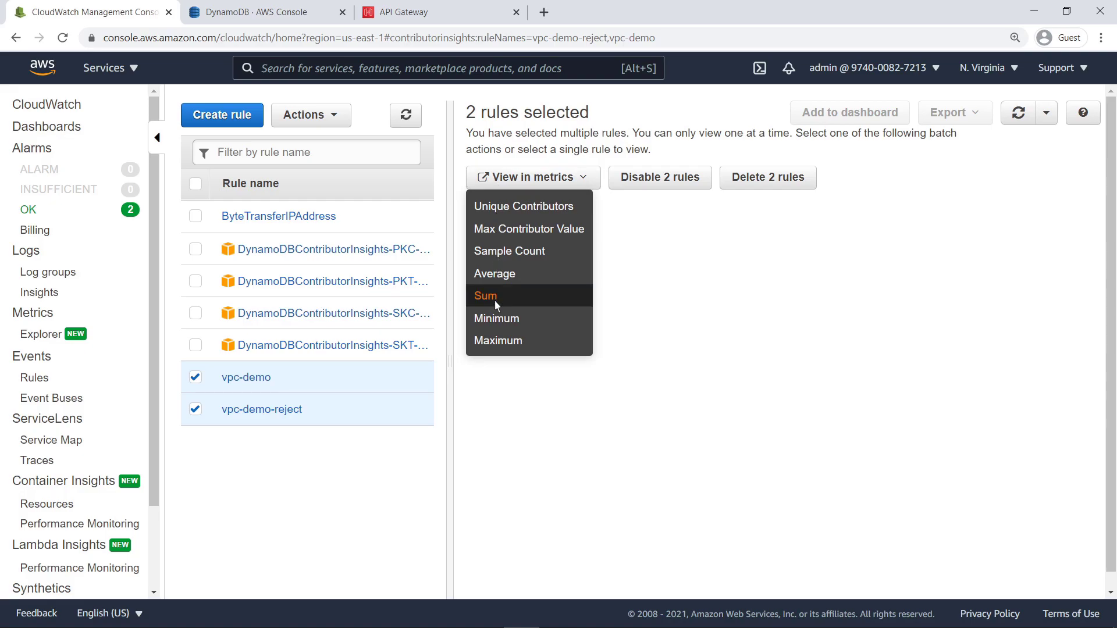
{"action": "left_click", "coordinate": [485, 296]}
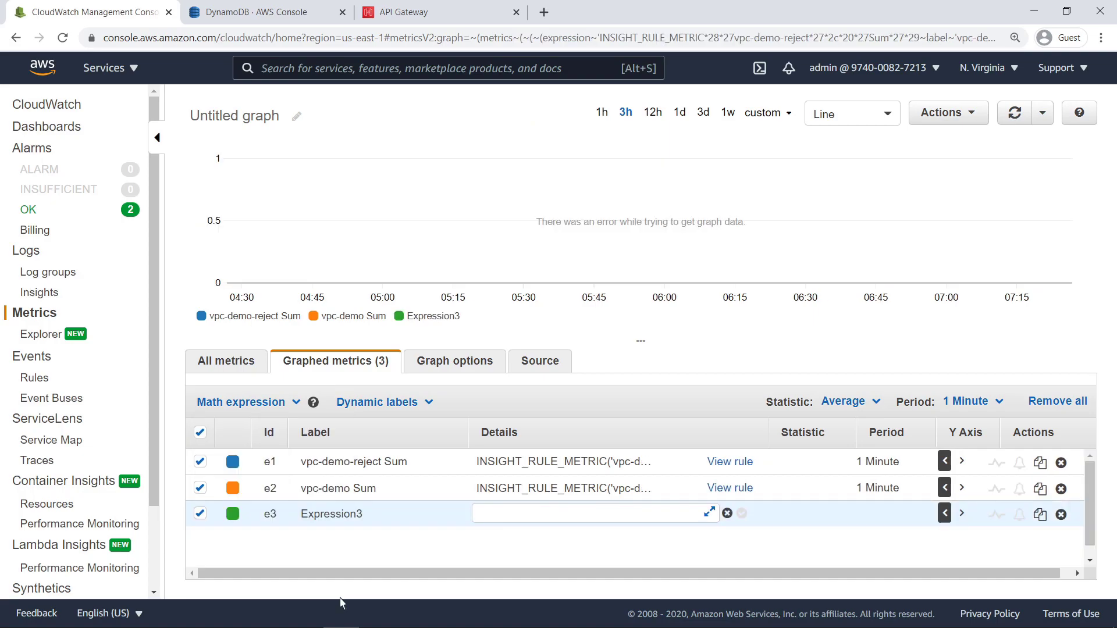
{"action": "type", "text": "(e1/"}
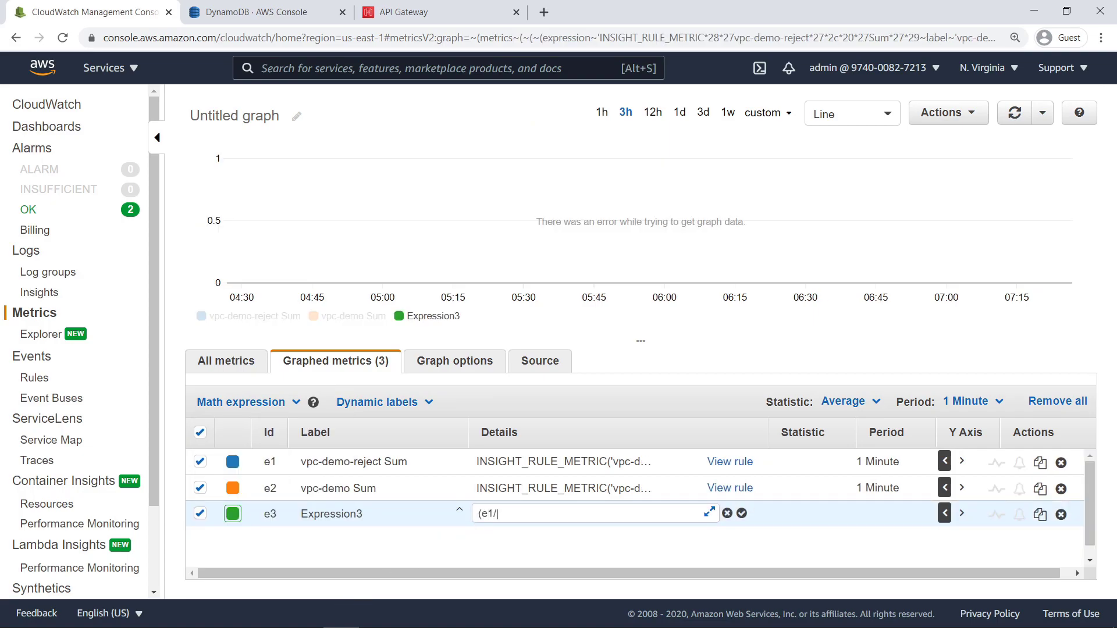
{"action": "left_click", "coordinate": [740, 513]}
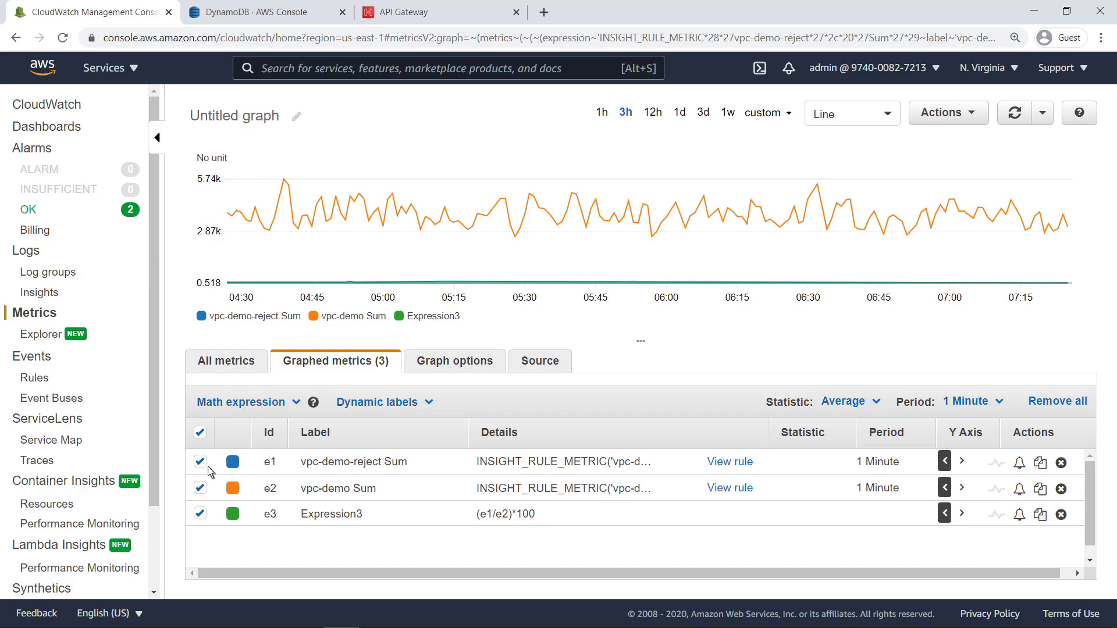
{"action": "left_click", "coordinate": [200, 461]}
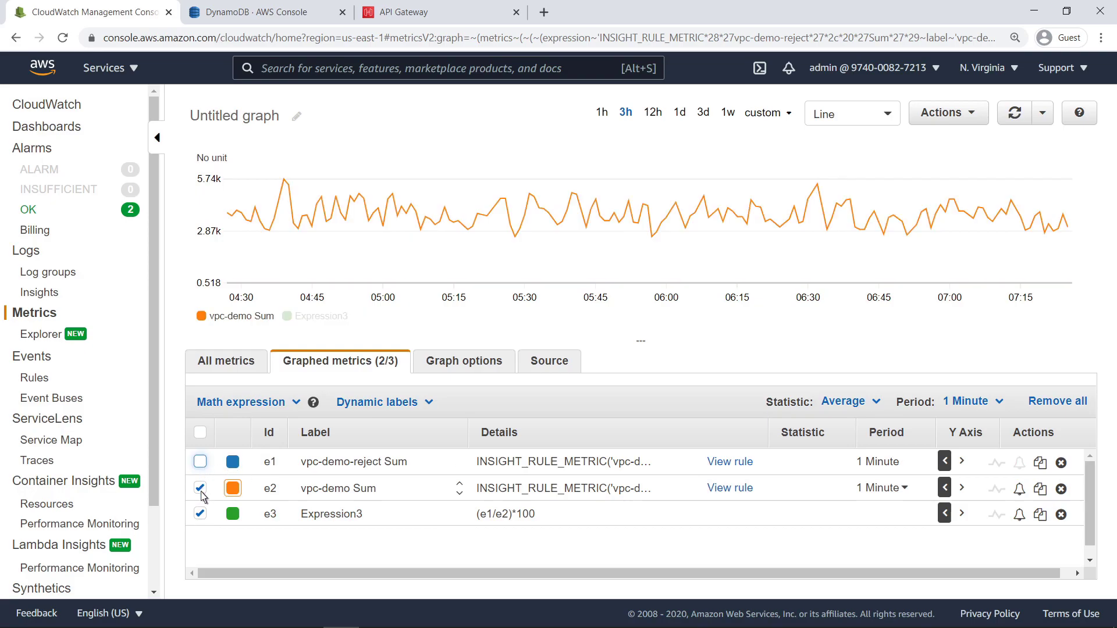
{"action": "left_click", "coordinate": [199, 488]}
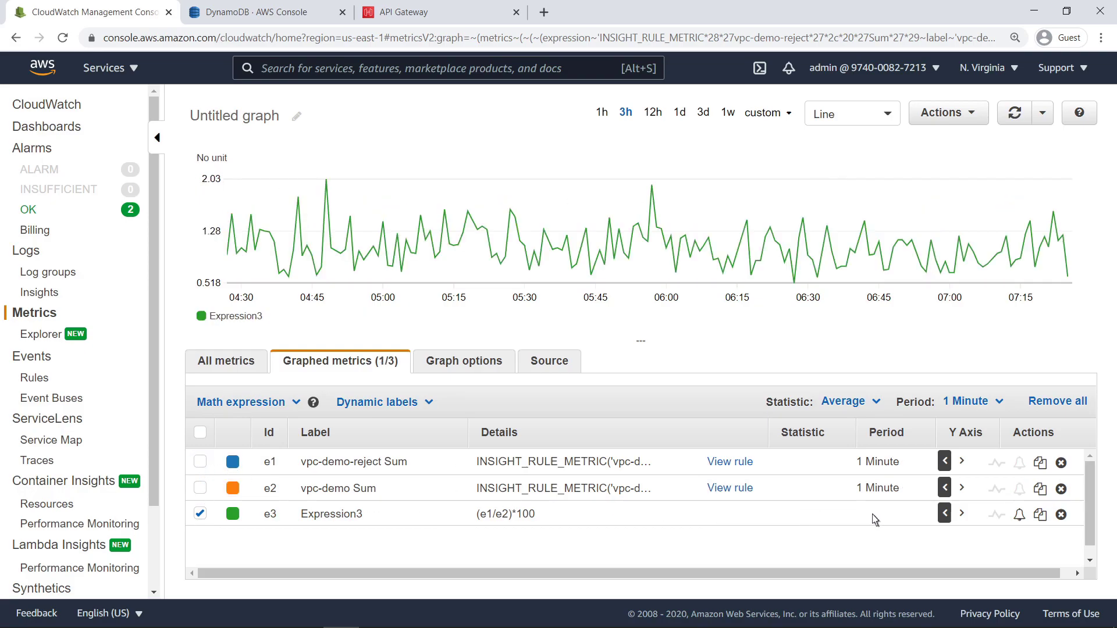
{"action": "left_click", "coordinate": [1019, 514]}
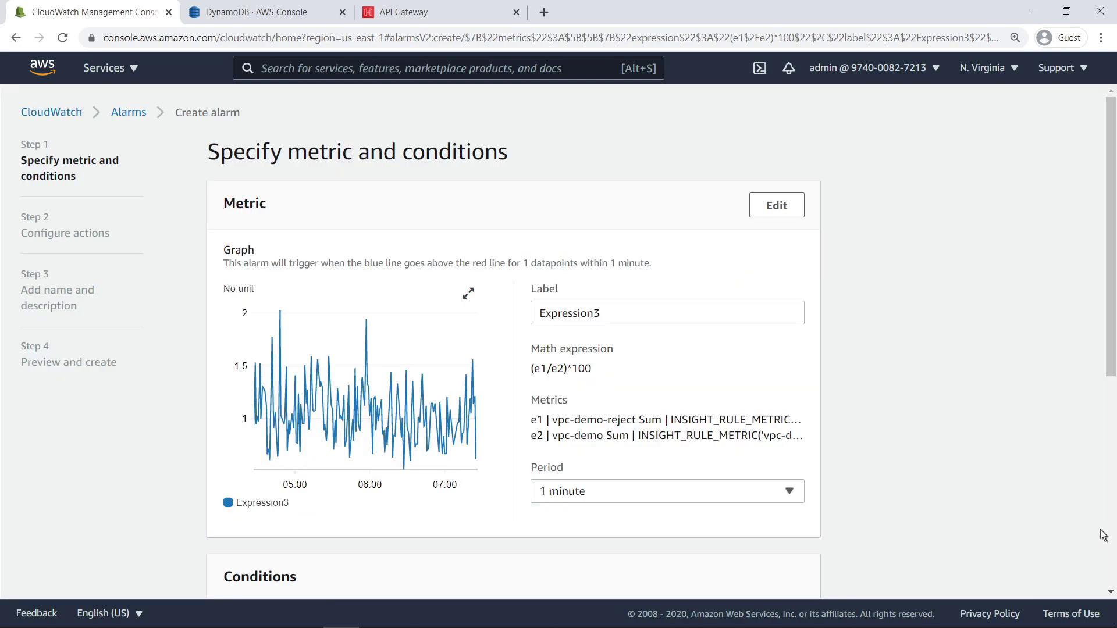
{"action": "scroll", "scroll_direction": "down", "scroll_amount": 3}
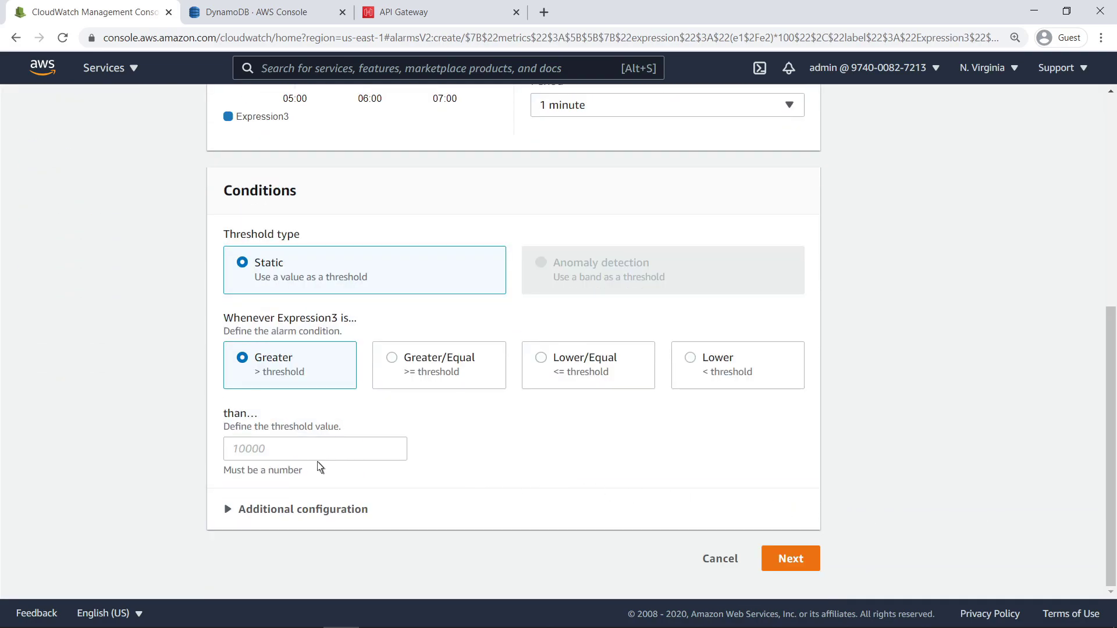
{"action": "type", "text": "20"}
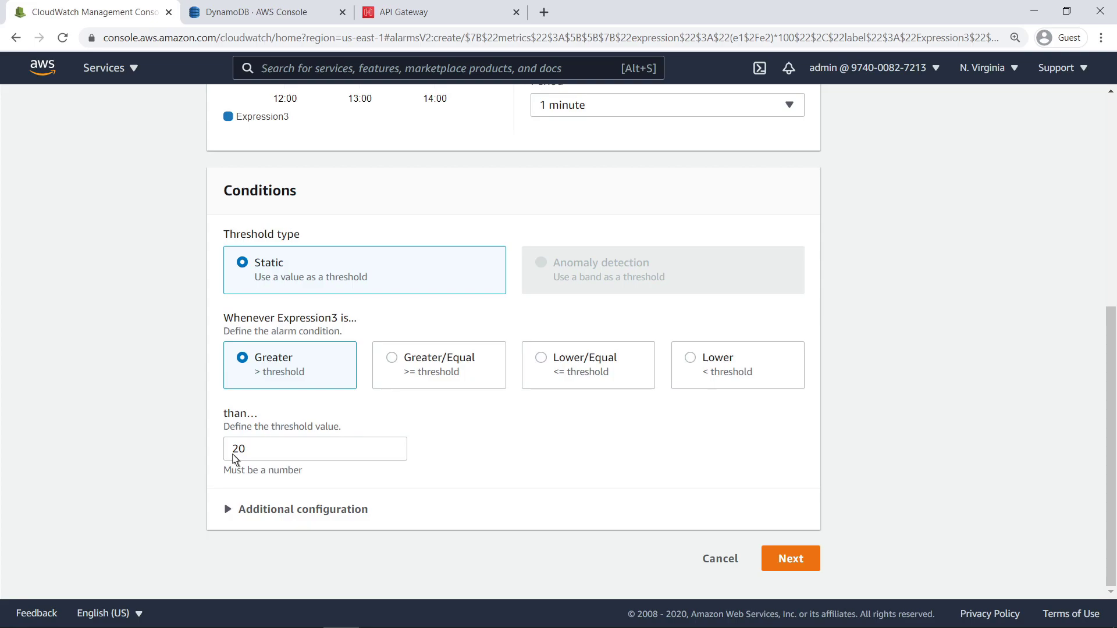
{"action": "mouse_move", "coordinate": [720, 564]}
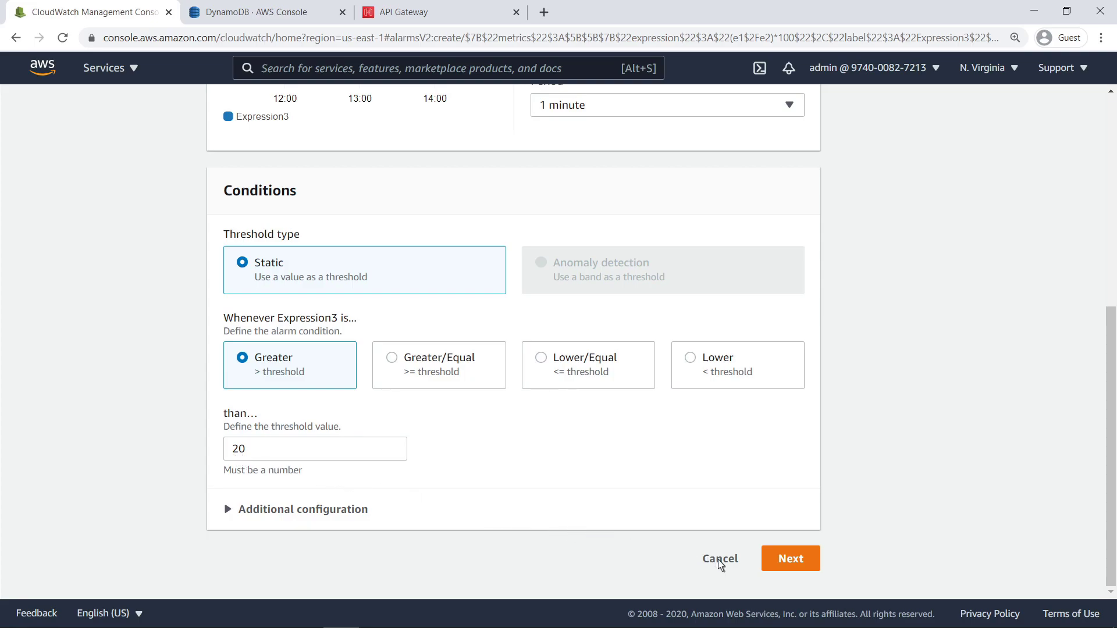
{"action": "left_click", "coordinate": [719, 558]}
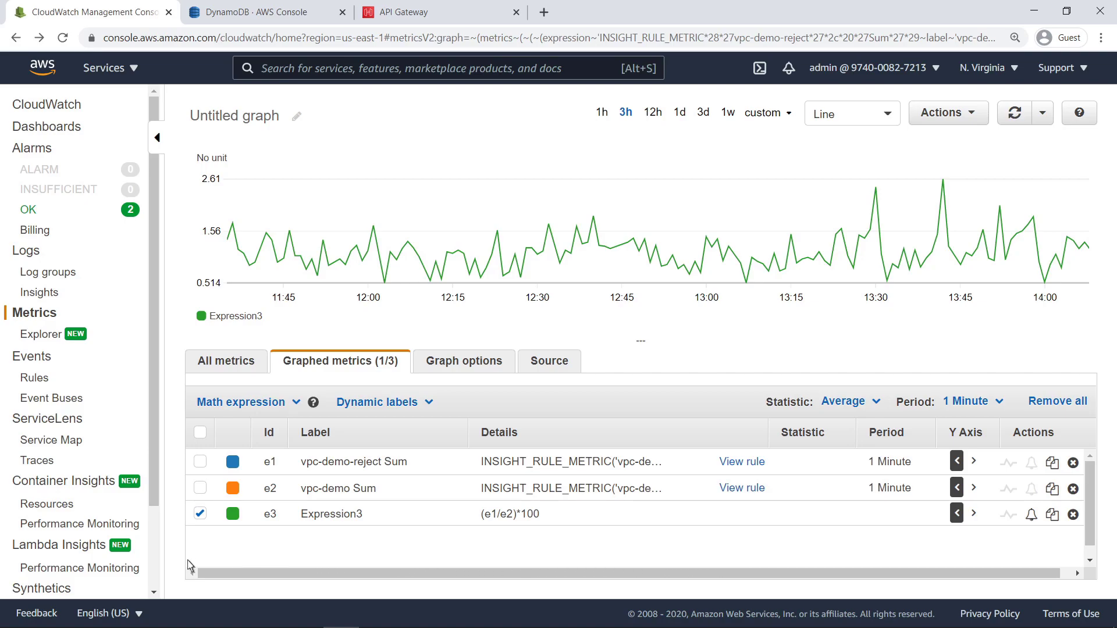
Step: Return to Contributor Insights, deselect vpc-demo, and start a new rule
{"action": "scroll", "scroll_direction": "down", "scroll_amount": 3}
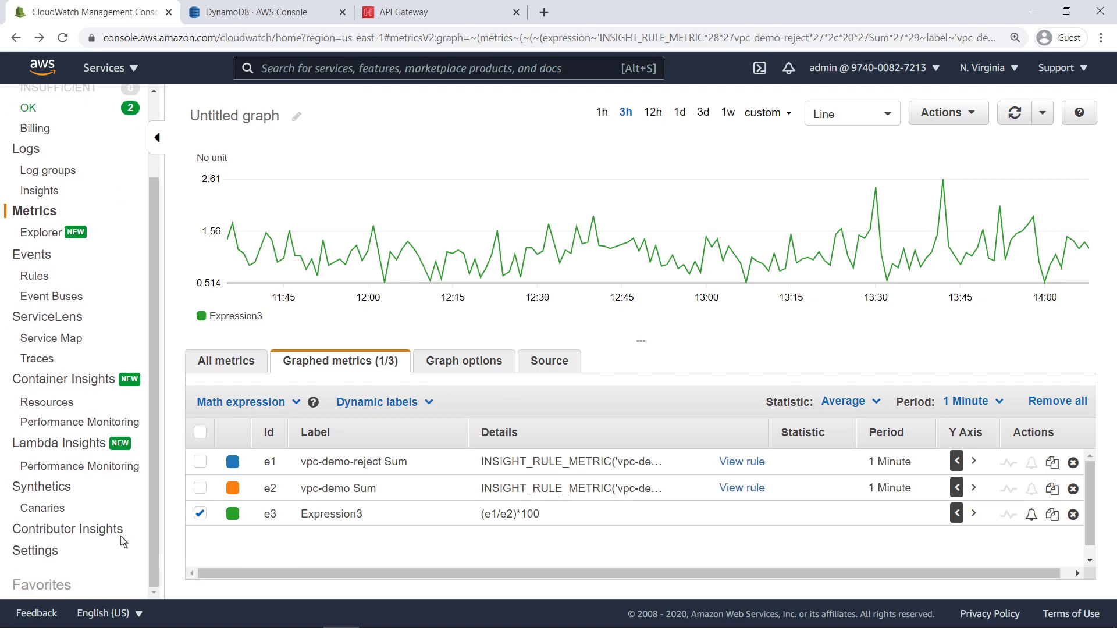
{"action": "left_click", "coordinate": [67, 529]}
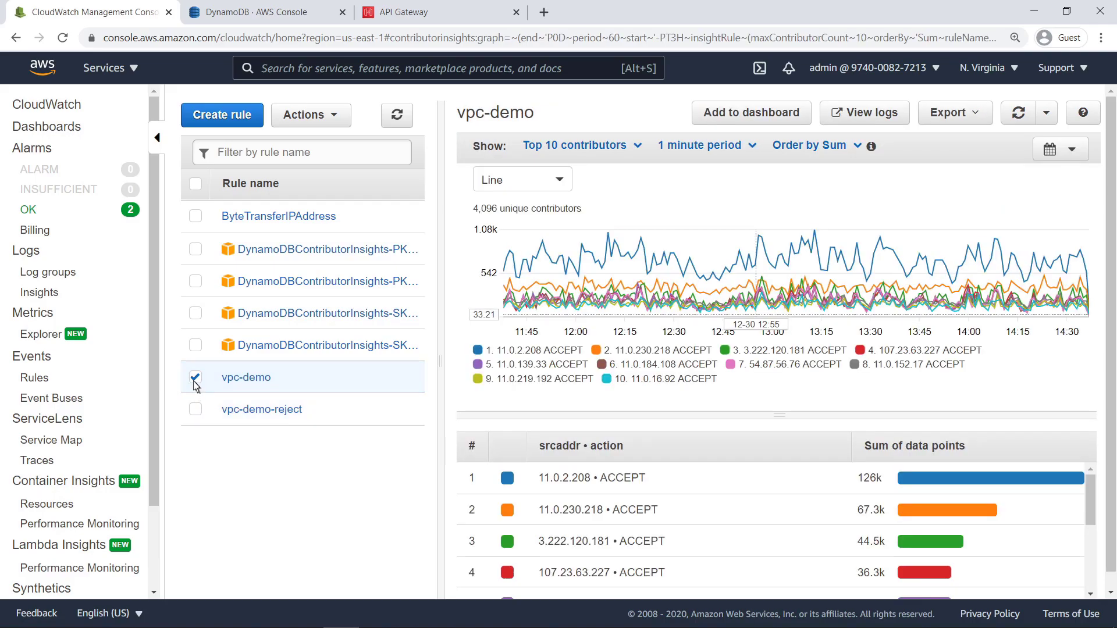
{"action": "left_click", "coordinate": [196, 377]}
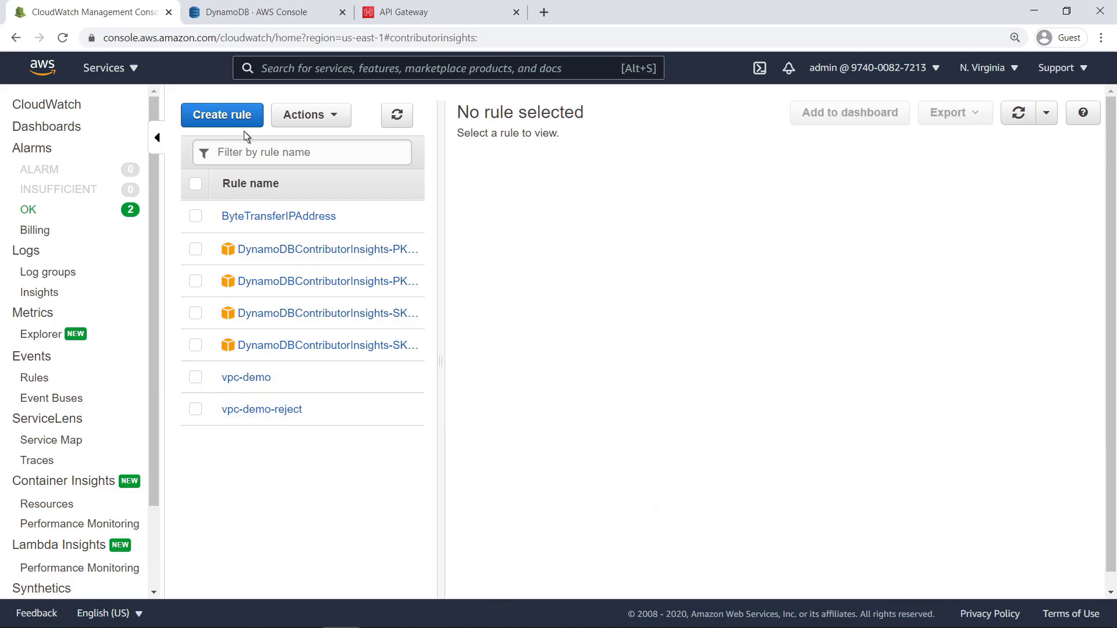
{"action": "left_click", "coordinate": [221, 114]}
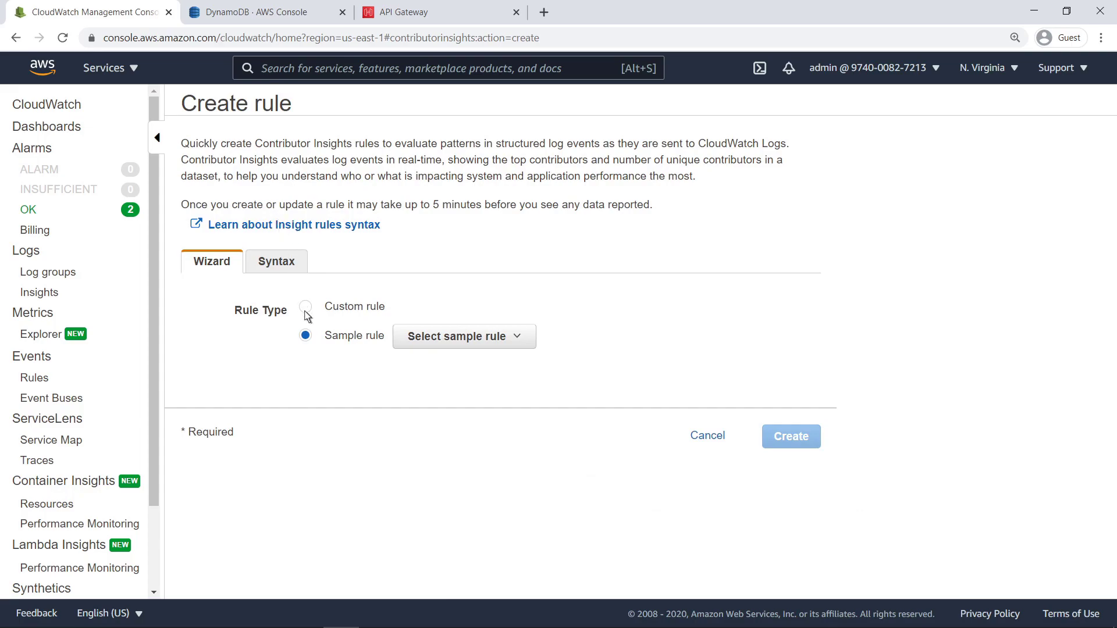
Step: Switch to a custom rule named PetTypes
{"action": "left_click", "coordinate": [305, 306]}
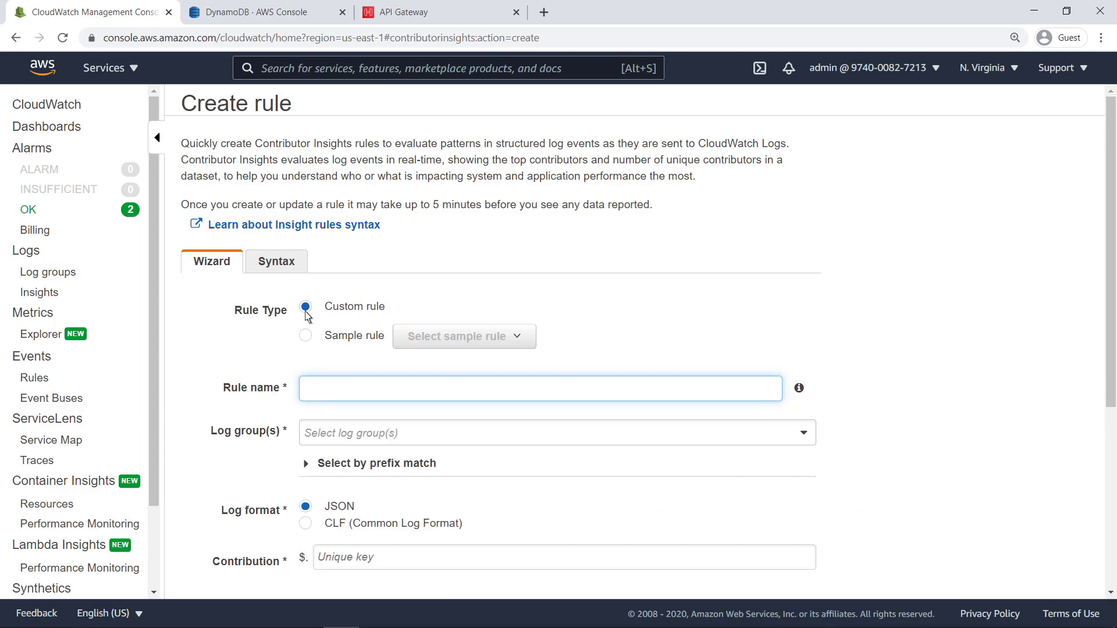
{"action": "type", "text": "Pet"}
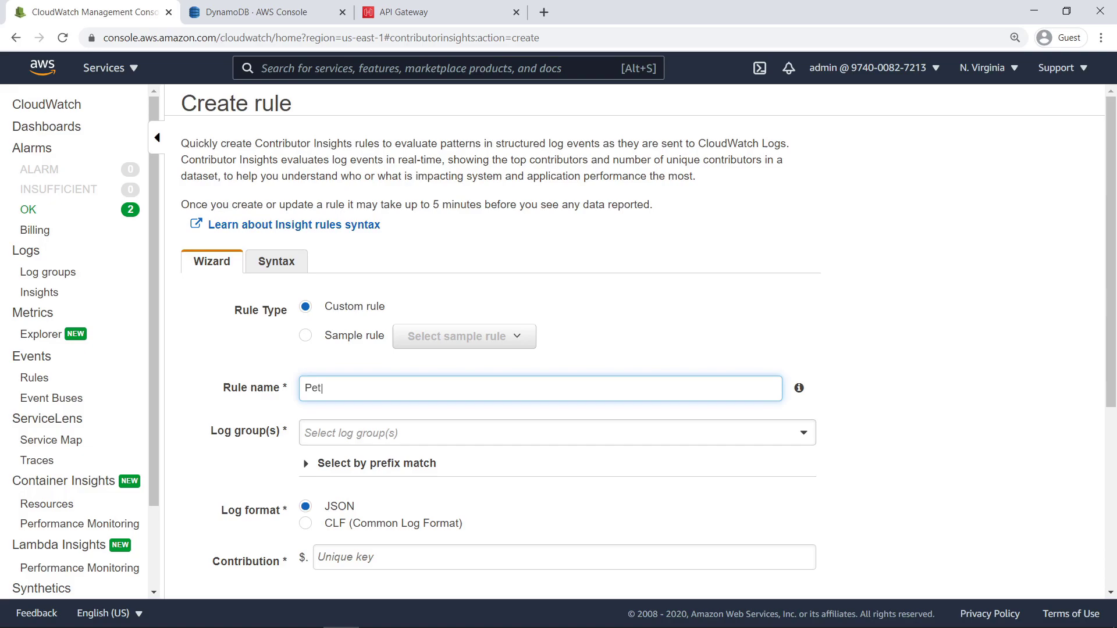
{"action": "type", "text": "Types"}
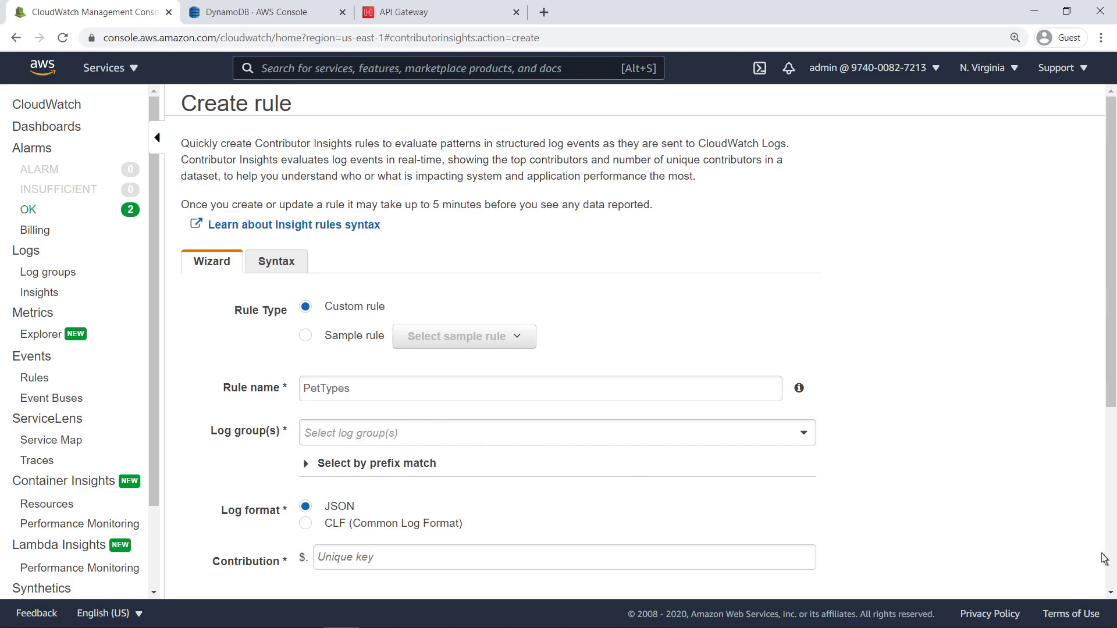
{"action": "scroll", "scroll_direction": "down", "scroll_amount": 3}
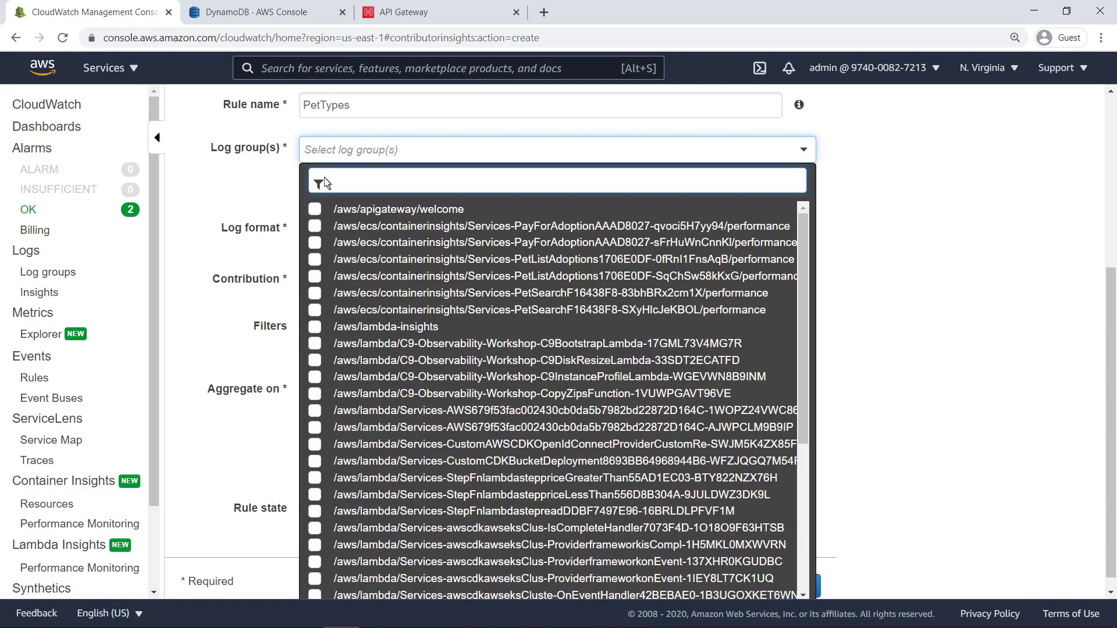
Step: Apply it to the nl97mwaf2e/prod and th9gsrfqh1/prod execution logs, keyed by pettype, and create it
{"action": "type", "text": "API-Gateway-Execution-Logs"}
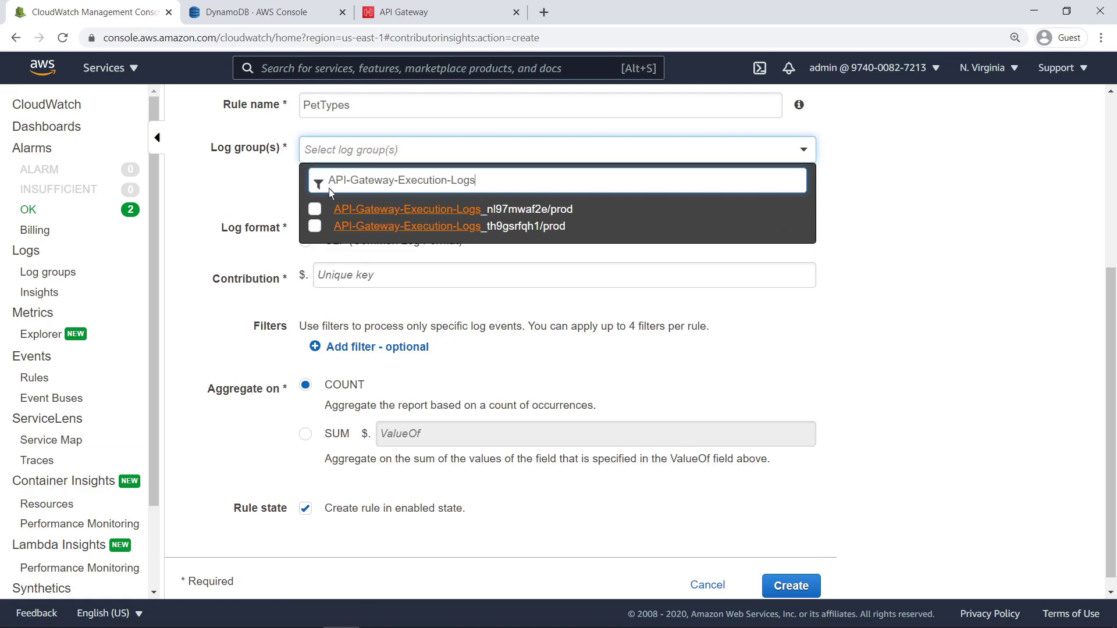
{"action": "left_click", "coordinate": [314, 209]}
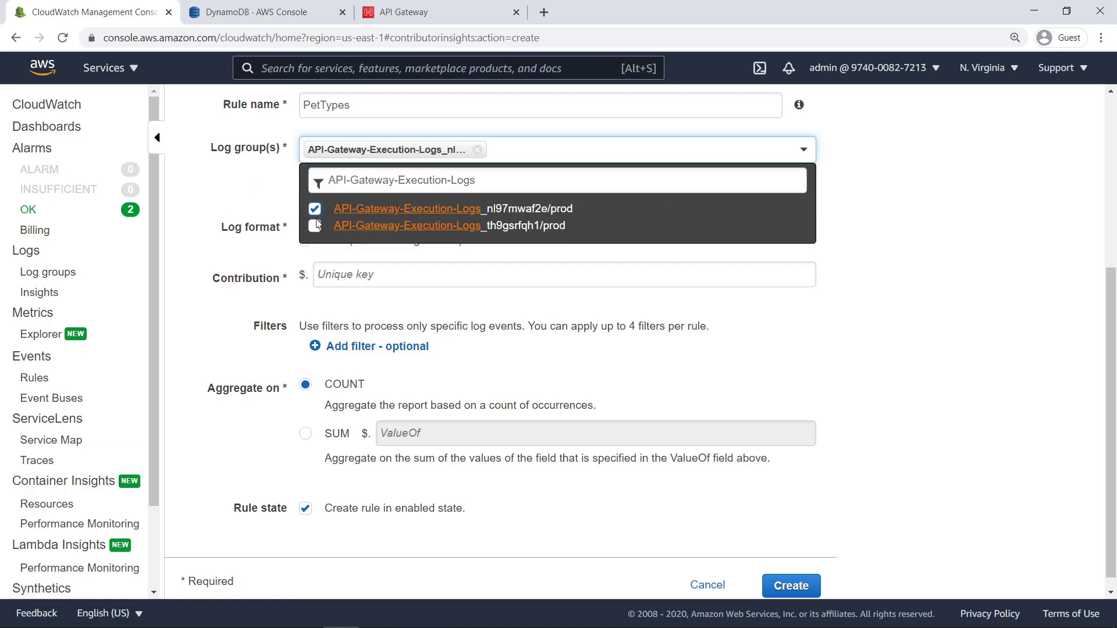
{"action": "left_click", "coordinate": [314, 225]}
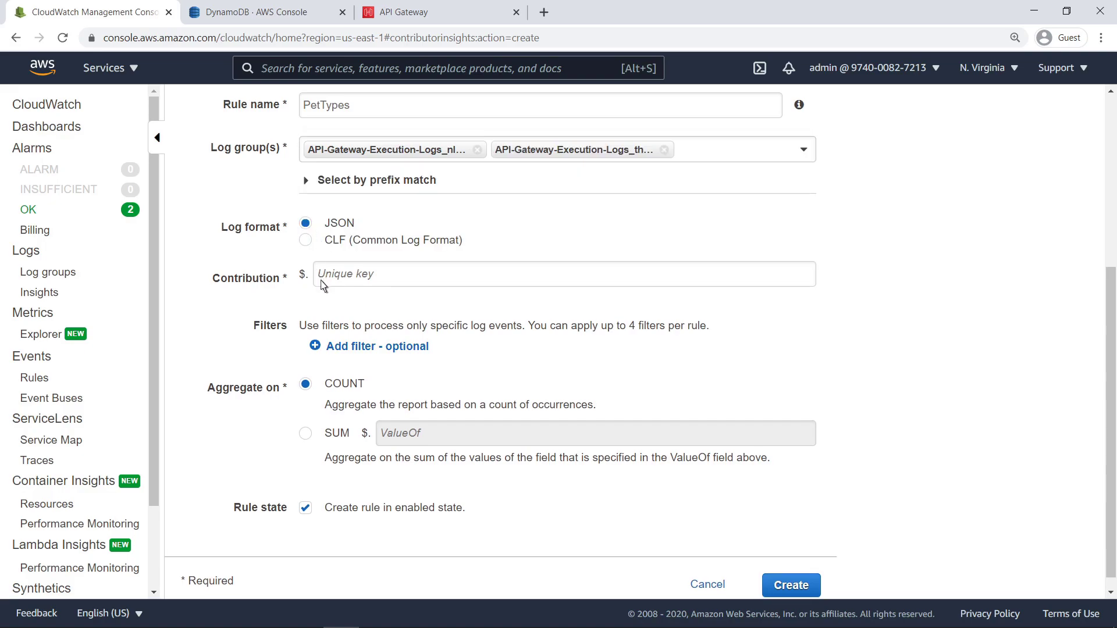
{"action": "type", "text": "pettype"}
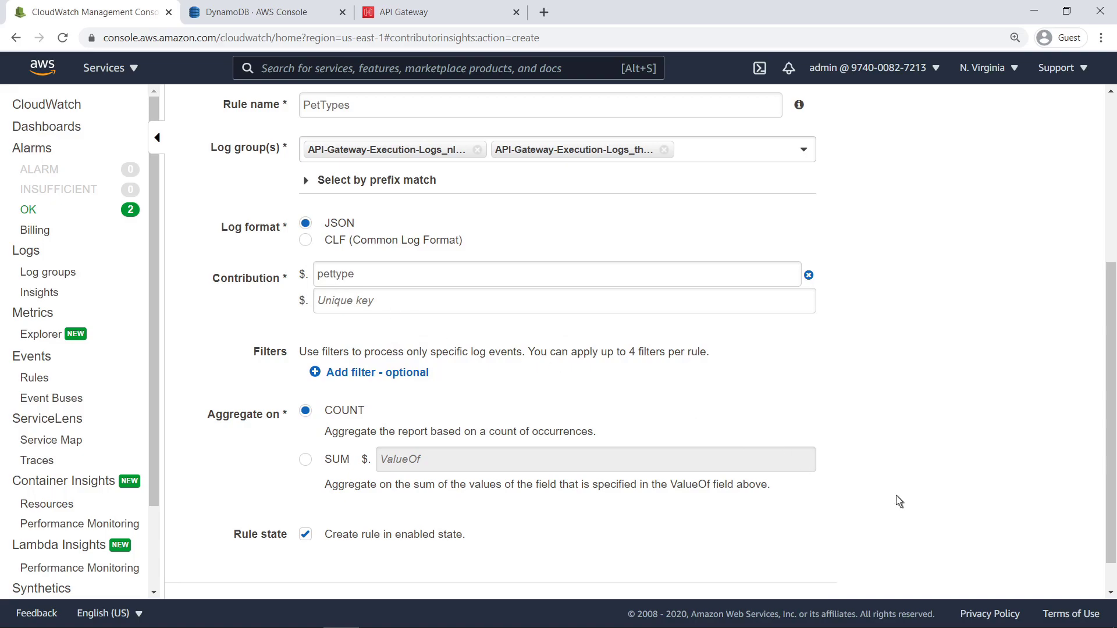
{"action": "scroll", "scroll_direction": "down", "scroll_amount": 3}
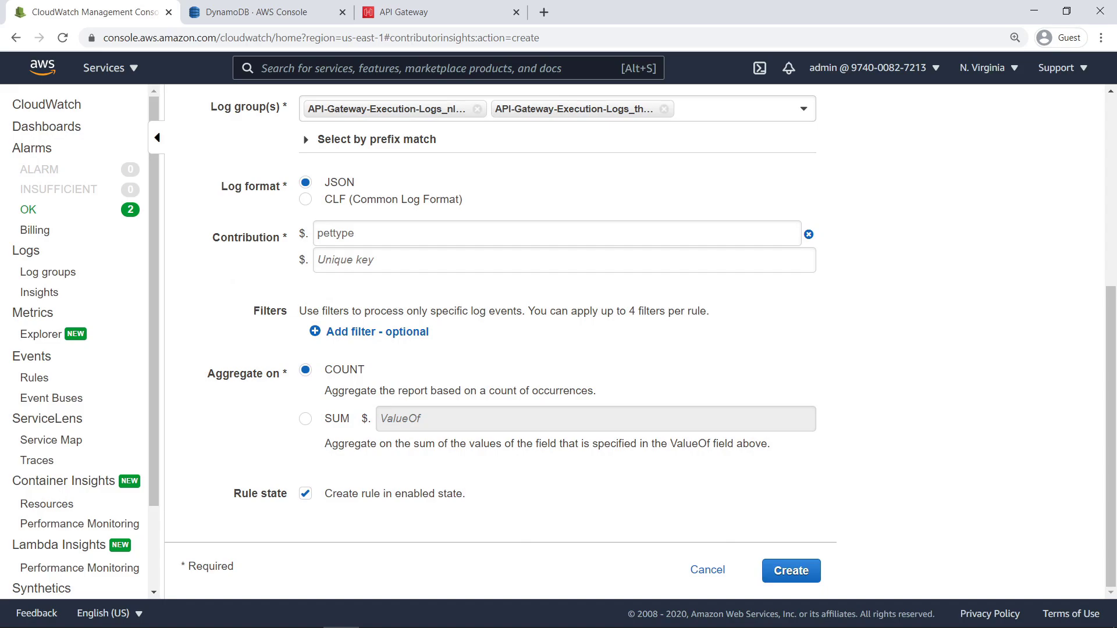
{"action": "mouse_move", "coordinate": [882, 581]}
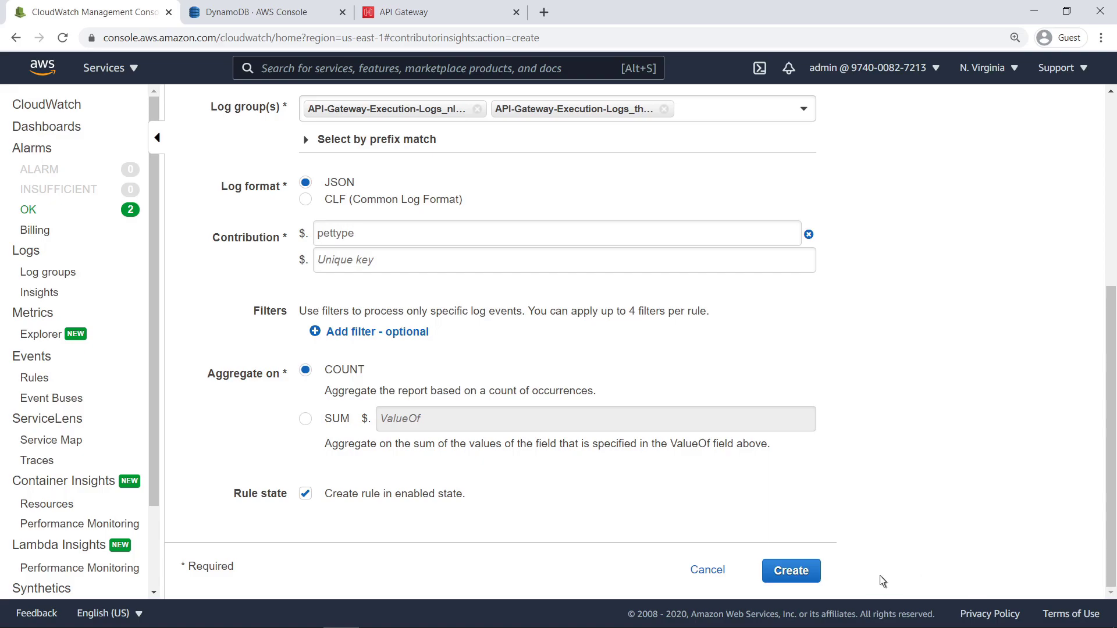
{"action": "left_click", "coordinate": [790, 571]}
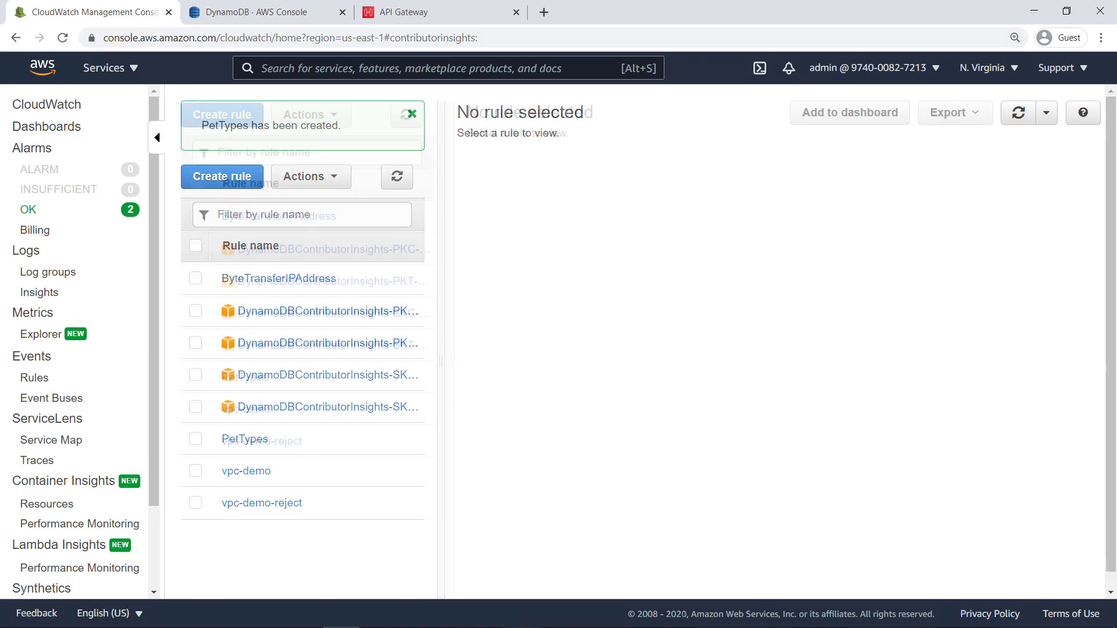
Step: Dismiss the creation banner and select PetTypes to graph puppy, kitten and bunny
{"action": "left_click", "coordinate": [408, 114]}
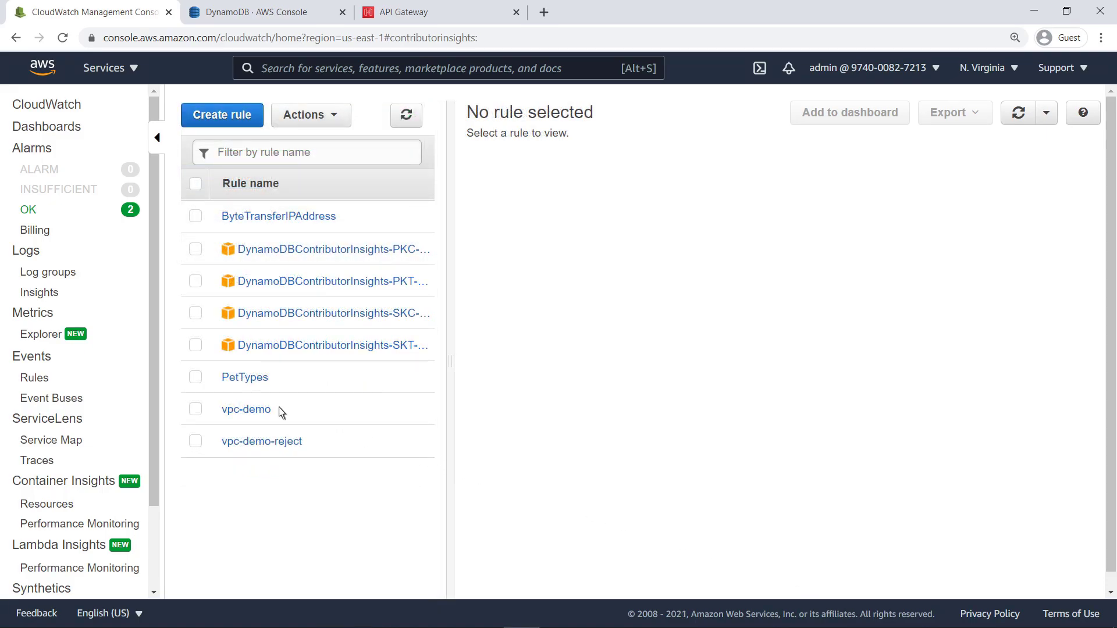
{"action": "left_click", "coordinate": [244, 377]}
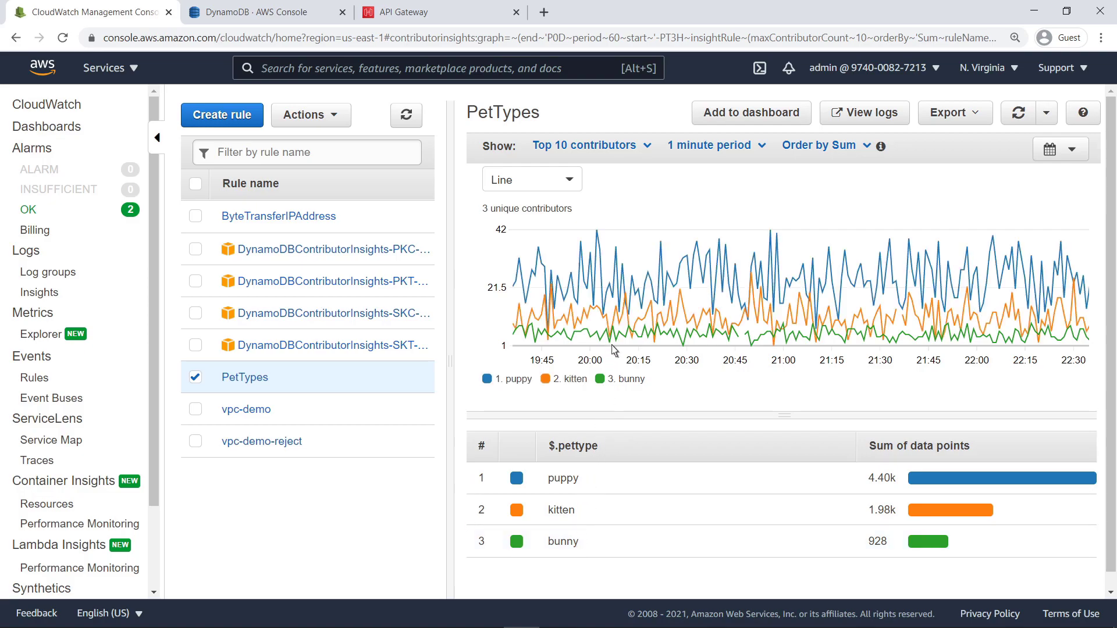
Step: Set the PetTypes contributor graph to a 5-minute period ordered by Max
{"action": "left_click", "coordinate": [588, 145]}
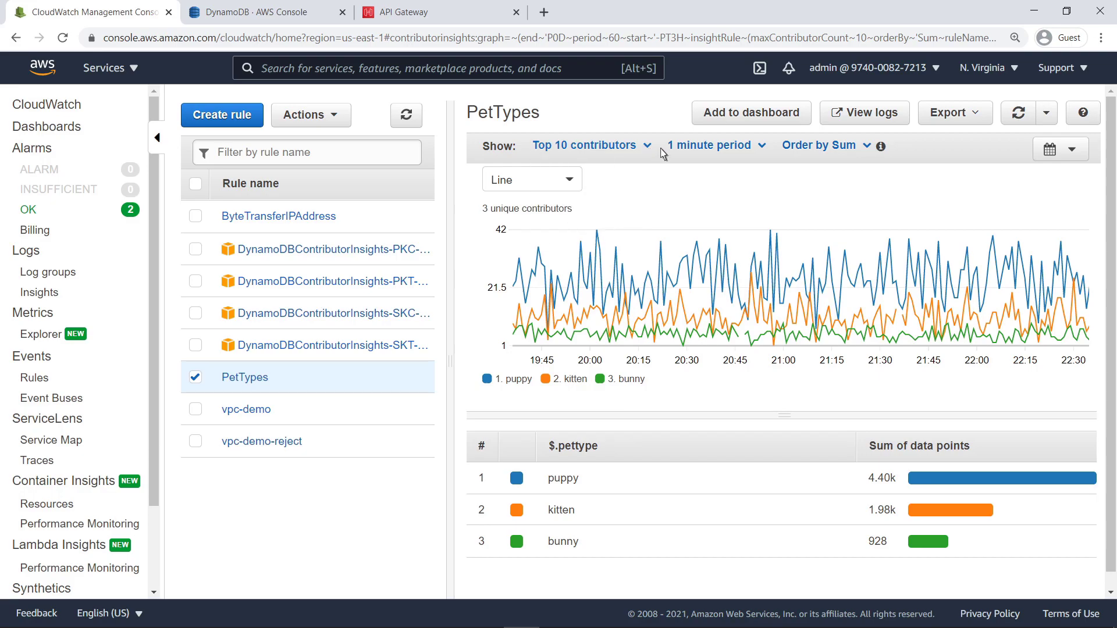
{"action": "left_click", "coordinate": [714, 145]}
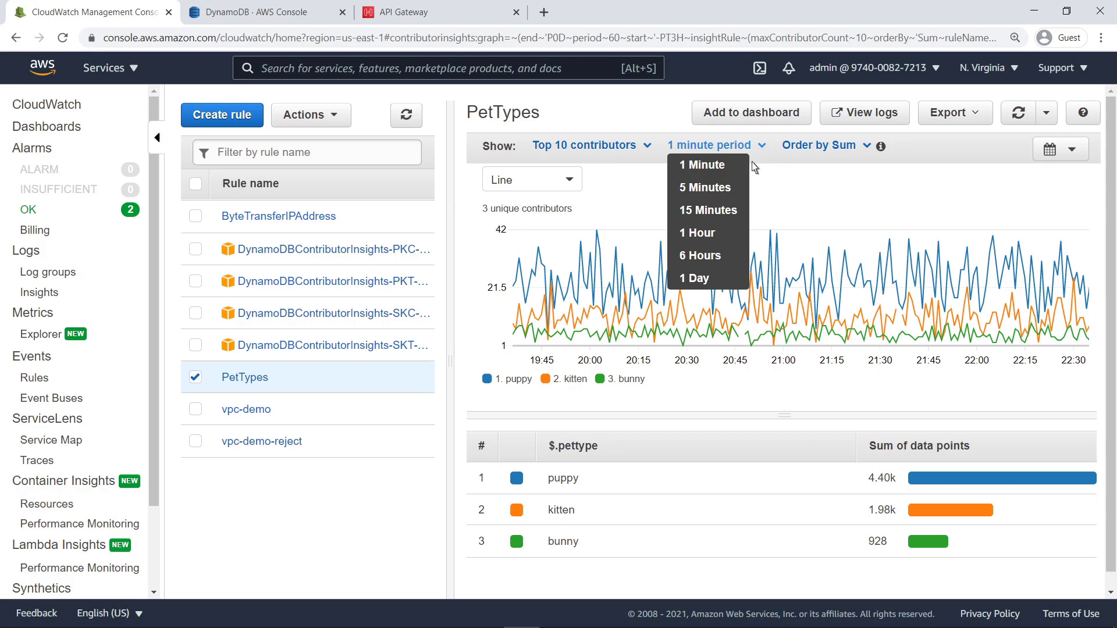
{"action": "left_click", "coordinate": [704, 187]}
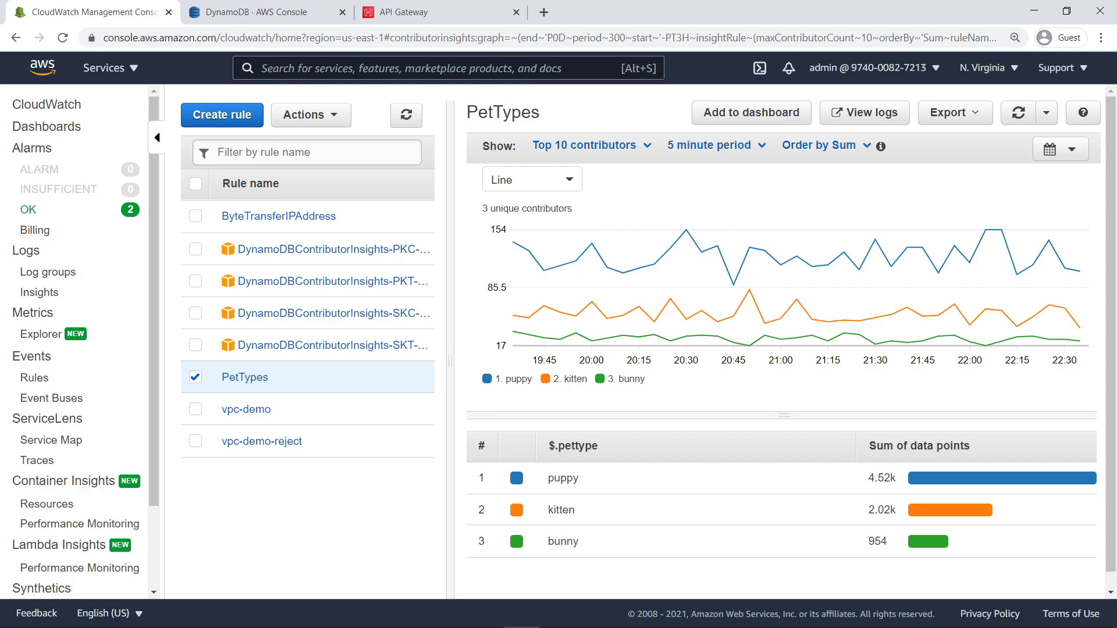
{"action": "left_click", "coordinate": [822, 146]}
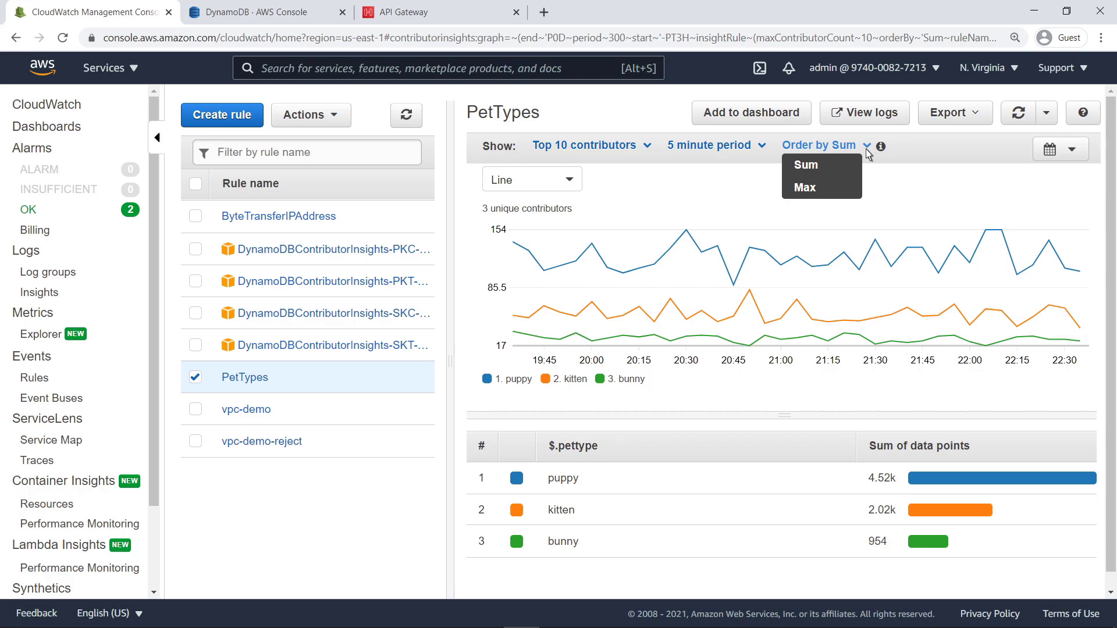
{"action": "left_click", "coordinate": [802, 188]}
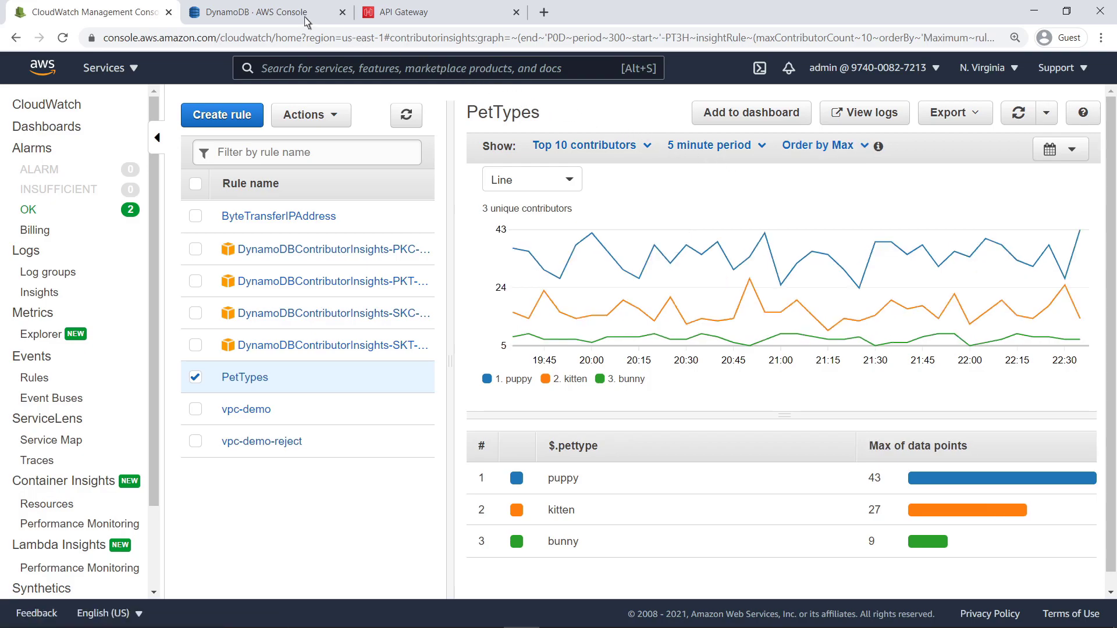
Step: Open the pet adoption table's Contributor Insights tab in DynamoDB and check Manage Contributor Insights without changes
{"action": "left_click", "coordinate": [256, 13]}
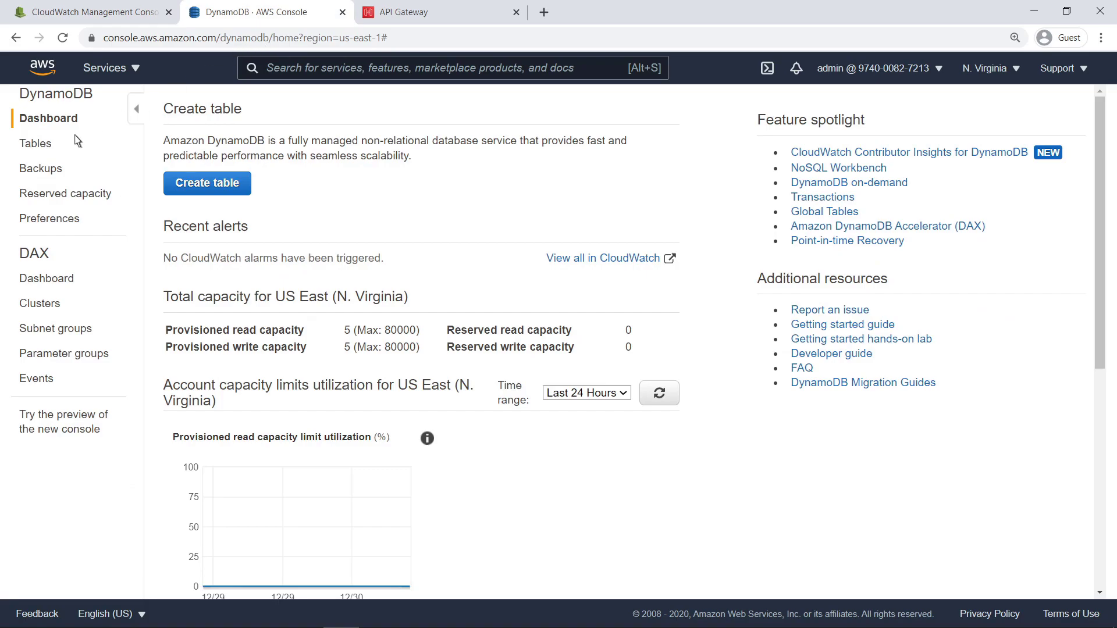
{"action": "left_click", "coordinate": [35, 143]}
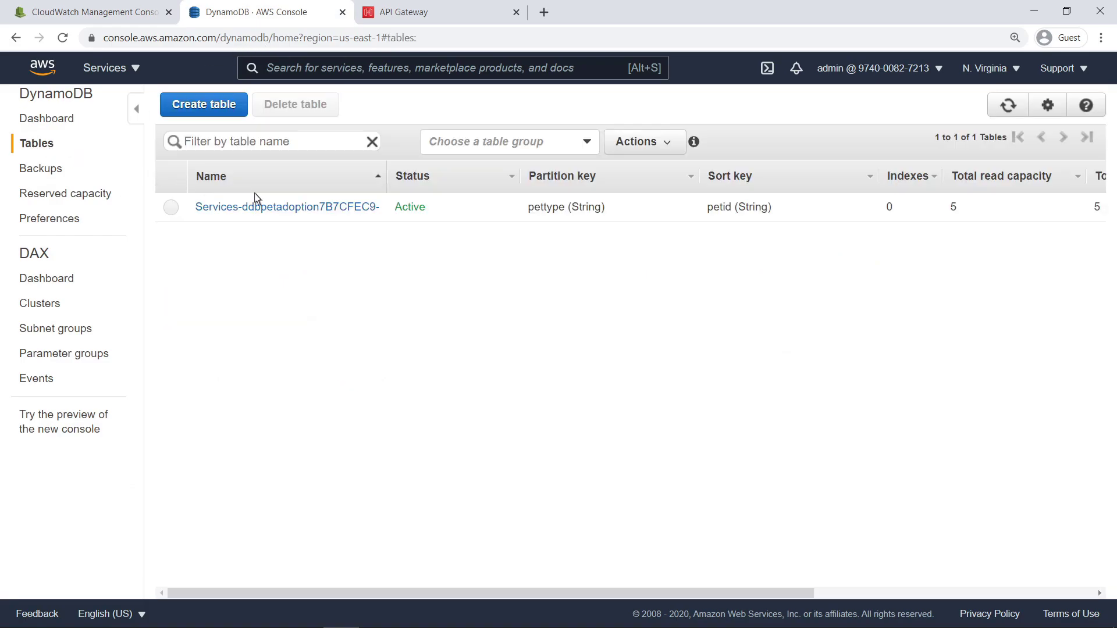
{"action": "left_click", "coordinate": [286, 207]}
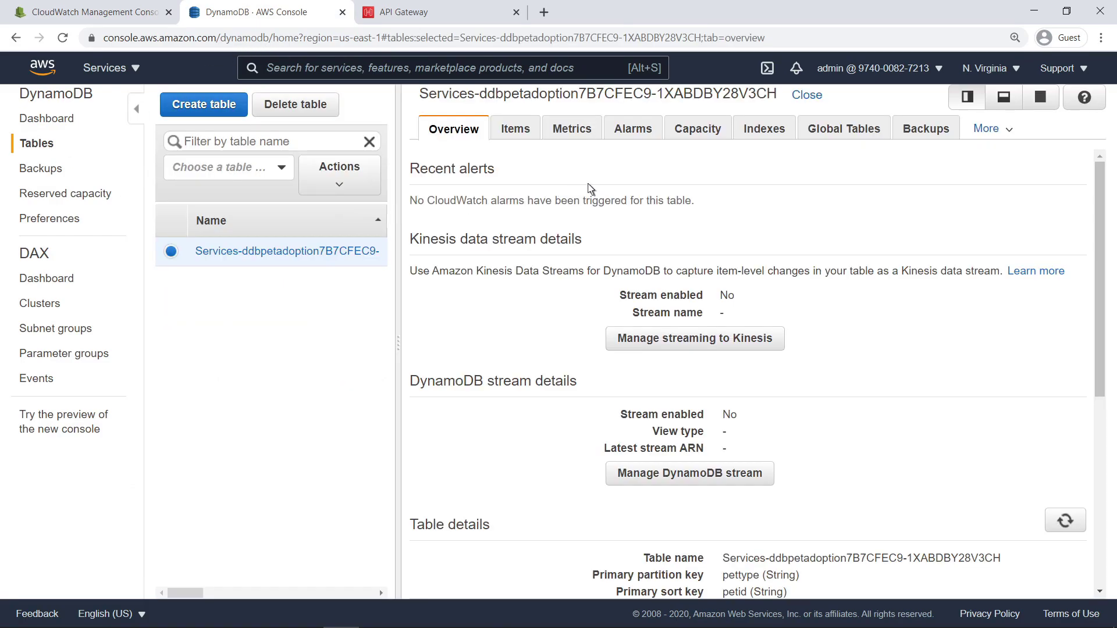
{"action": "left_click", "coordinate": [987, 128]}
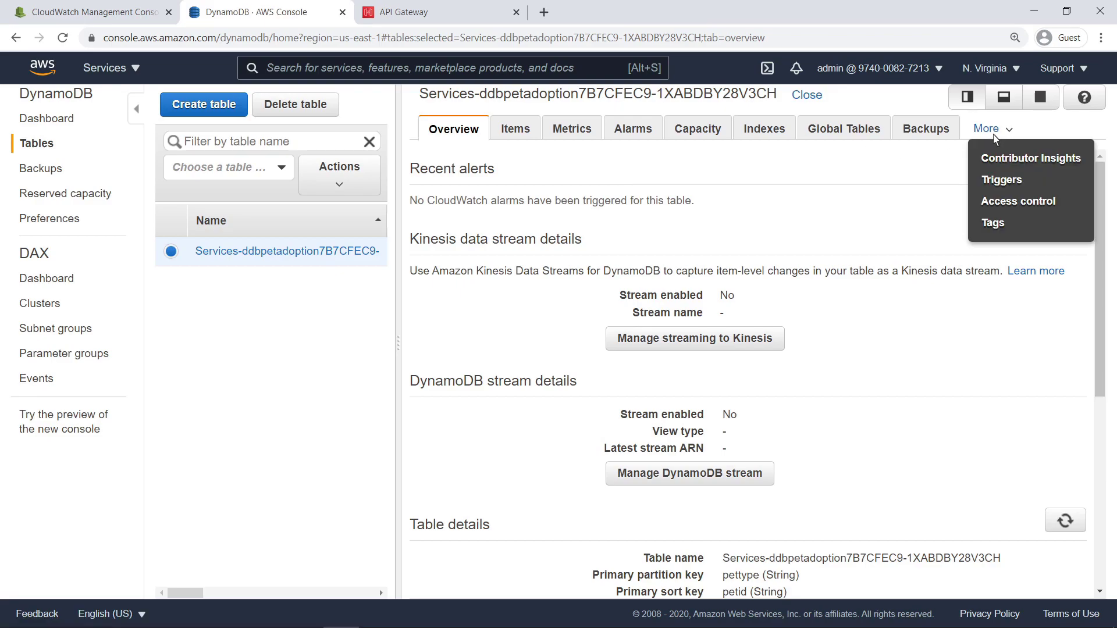
{"action": "mouse_move", "coordinate": [989, 167]}
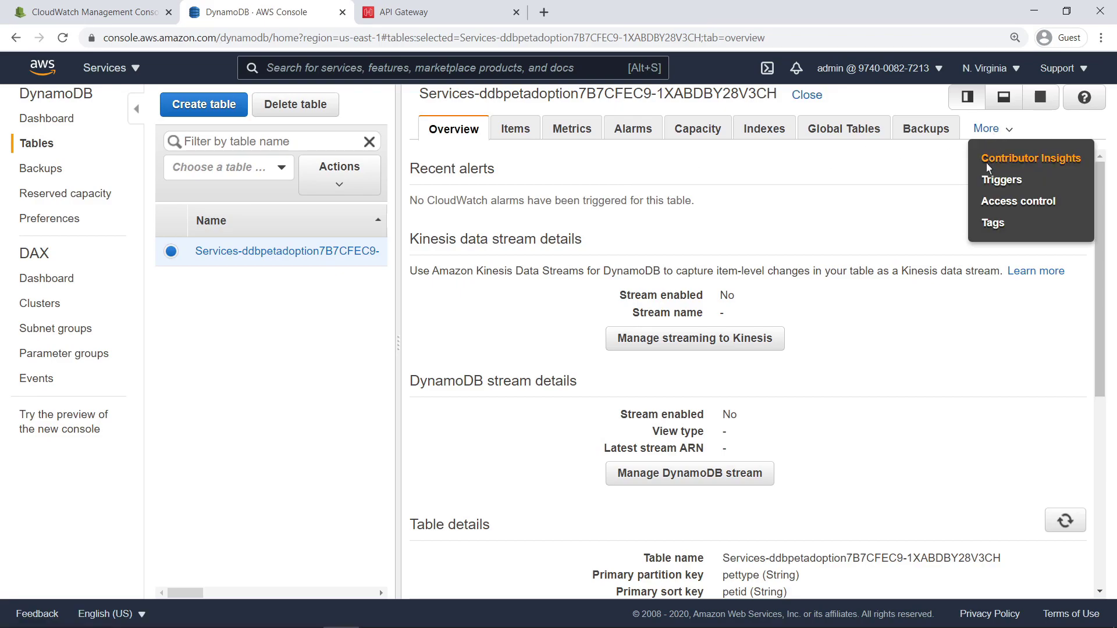
{"action": "left_click", "coordinate": [1030, 158]}
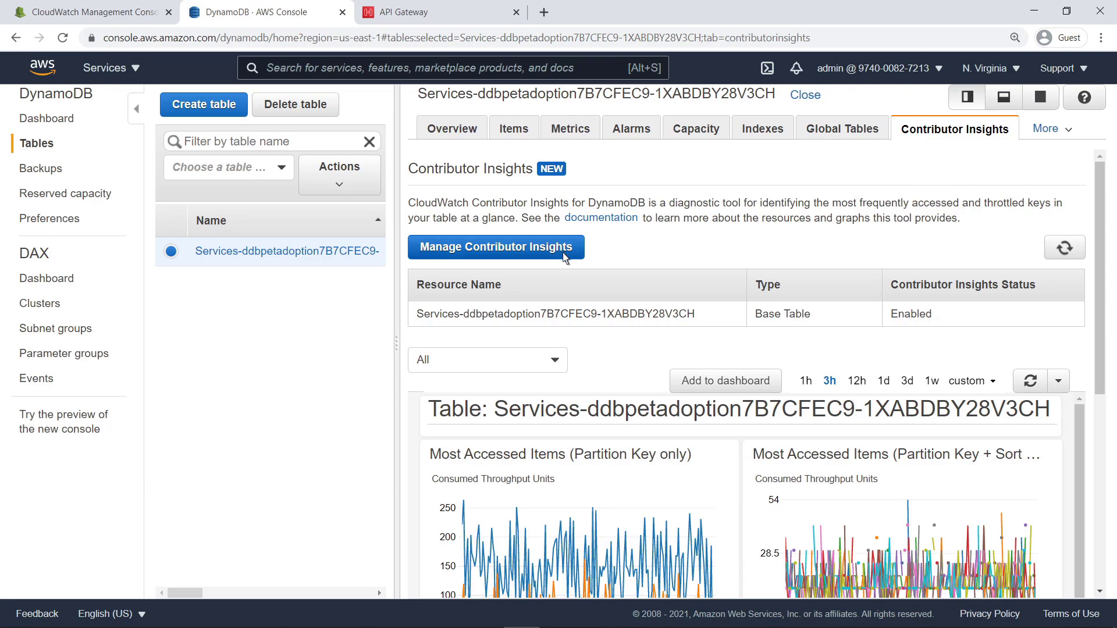
{"action": "left_click", "coordinate": [495, 247]}
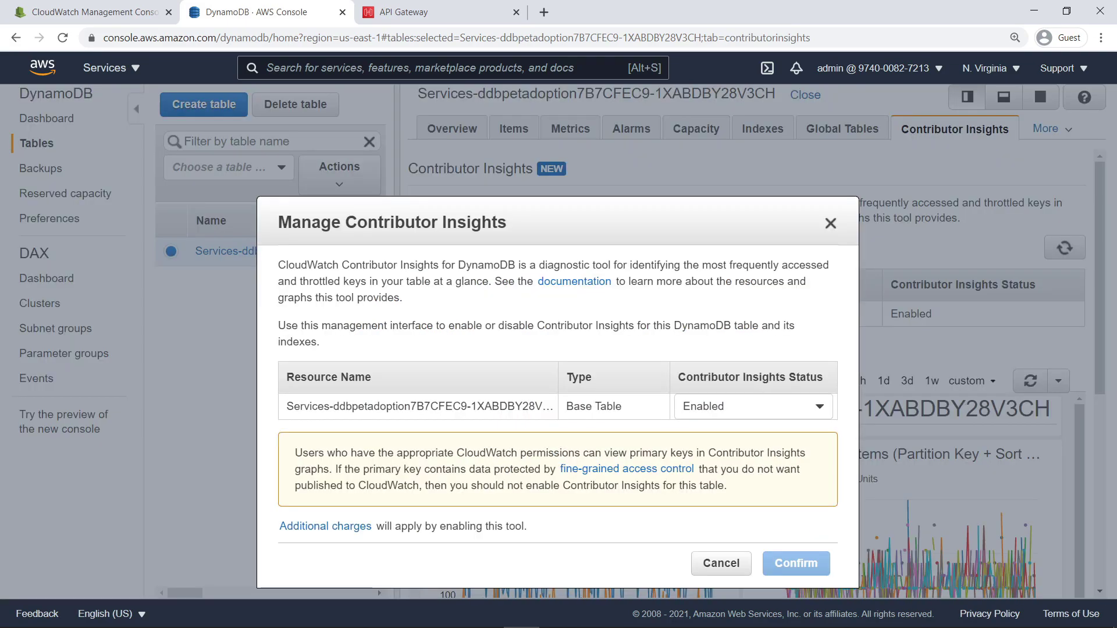
{"action": "mouse_move", "coordinate": [782, 235]}
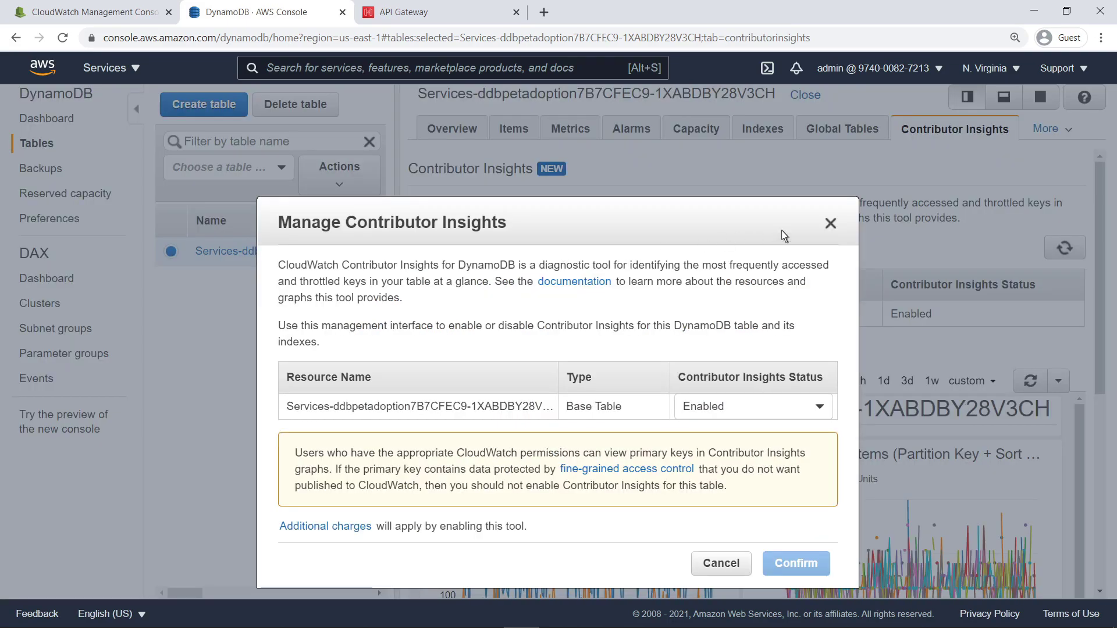
{"action": "left_click", "coordinate": [719, 562]}
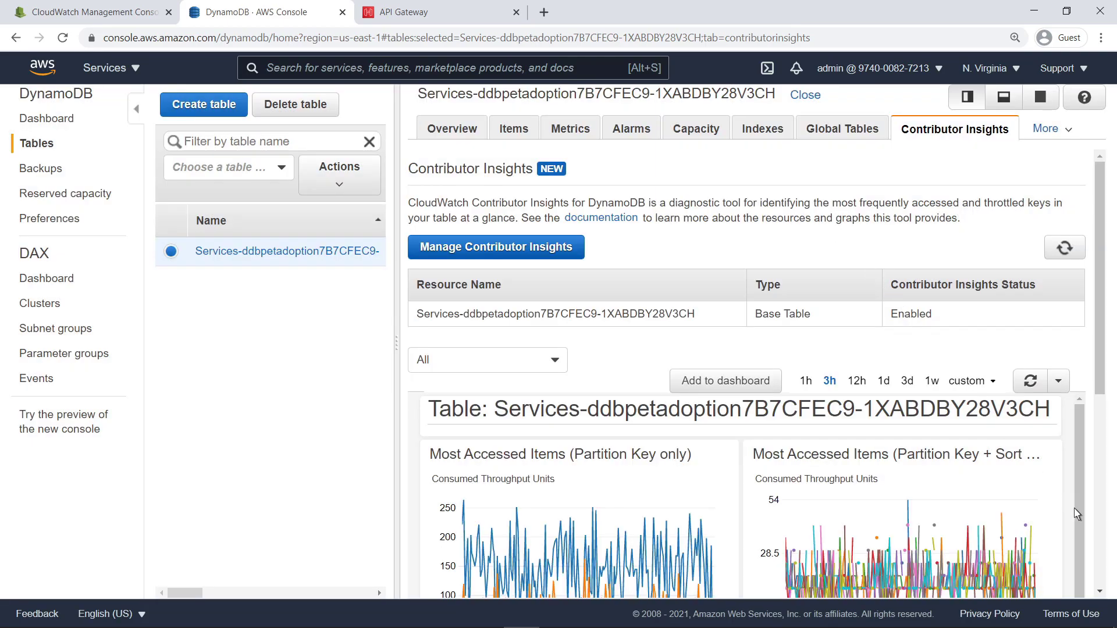
Step: Scroll down to the Most Accessed and Most Throttled Items graphs
{"action": "scroll", "scroll_direction": "down", "scroll_amount": 3}
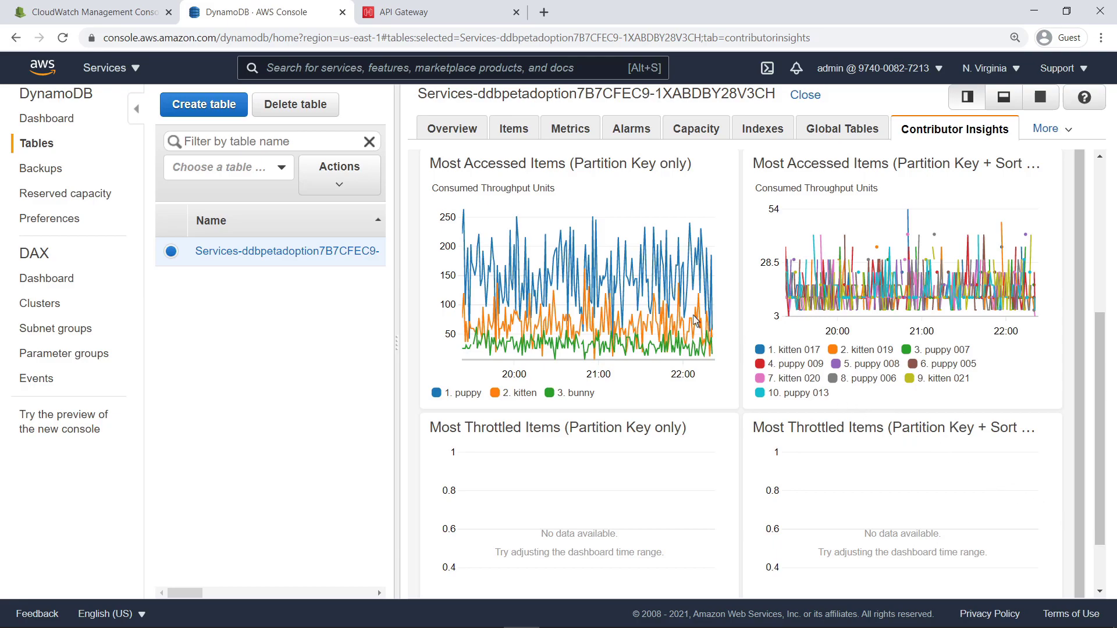
{"action": "mouse_move", "coordinate": [519, 261]}
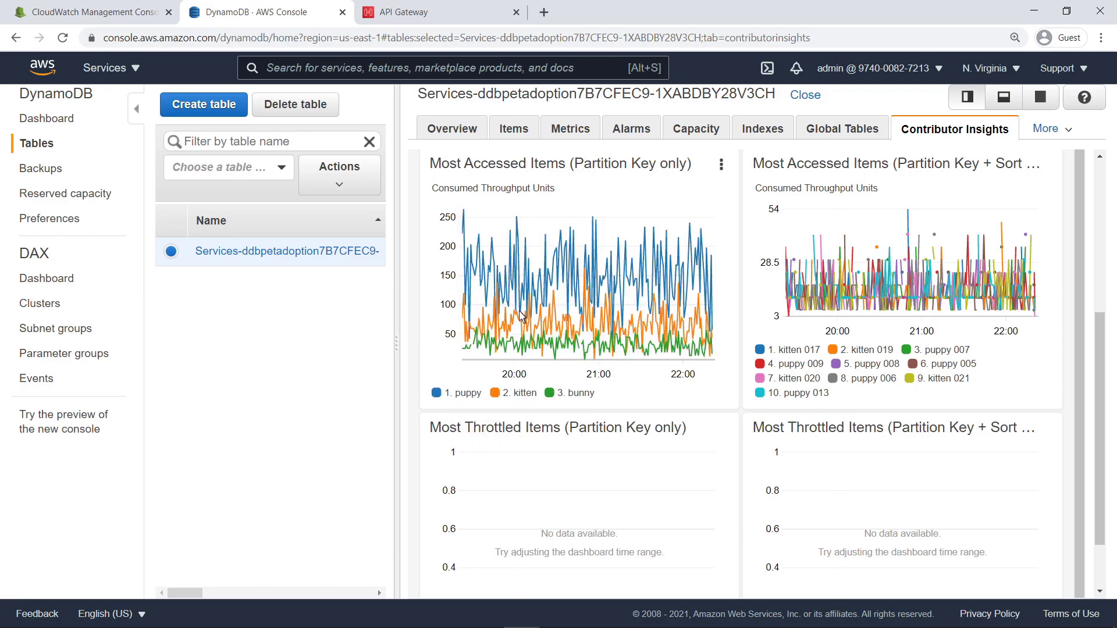
{"action": "mouse_move", "coordinate": [526, 349]}
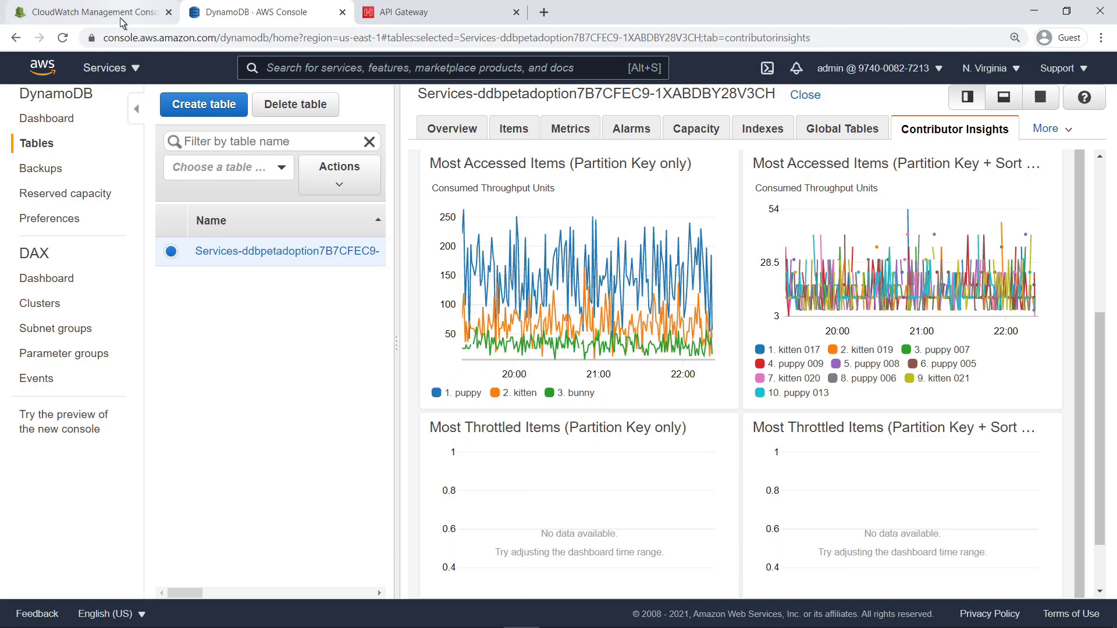
Step: In CloudWatch, replace PetTypes with the DynamoDBContributorInsights-PKC rule's graph, then deselect it
{"action": "left_click", "coordinate": [86, 13]}
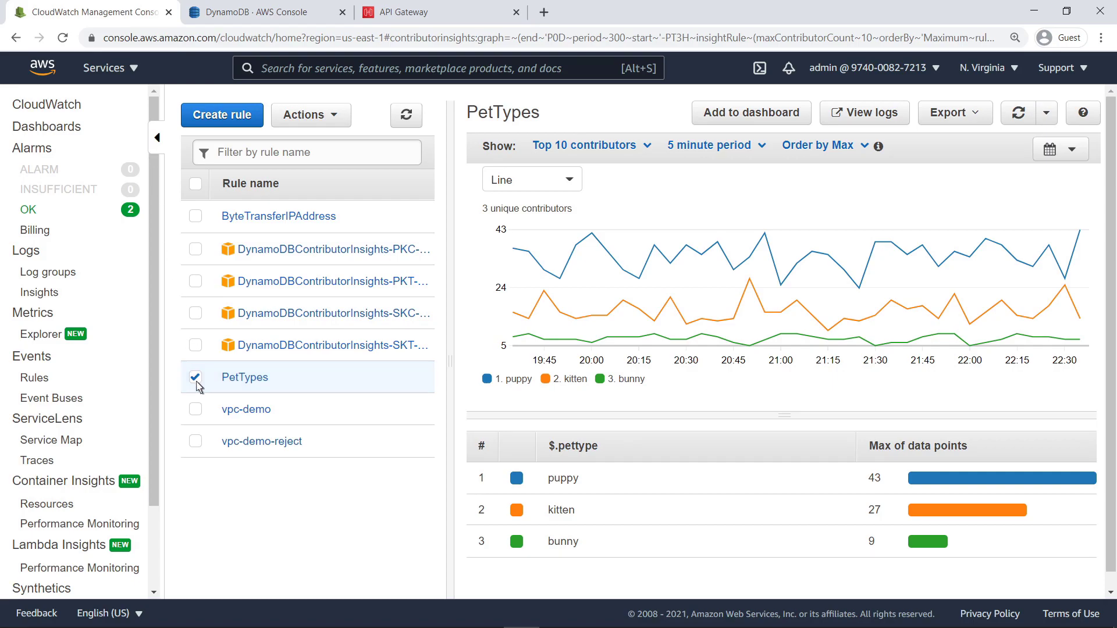
{"action": "left_click", "coordinate": [196, 377]}
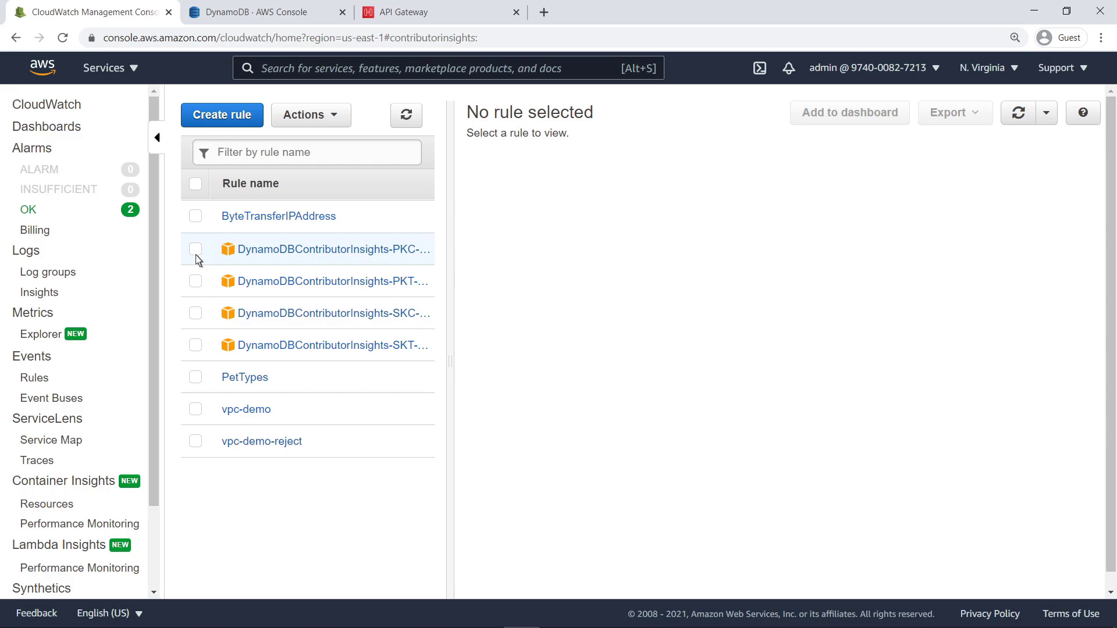
{"action": "left_click", "coordinate": [196, 249]}
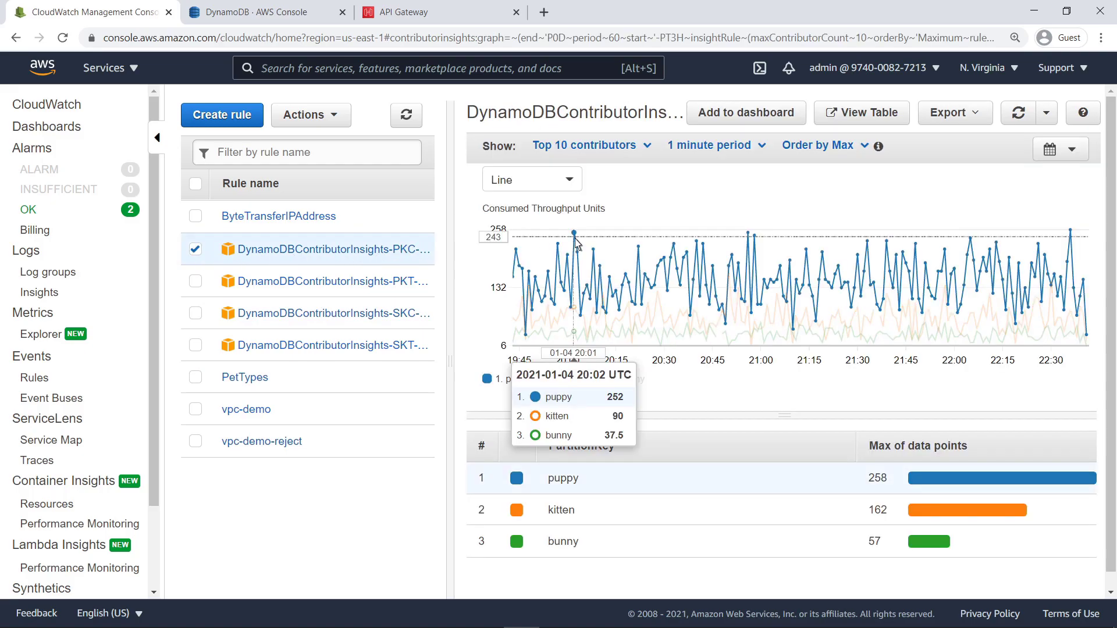
{"action": "mouse_move", "coordinate": [577, 313]}
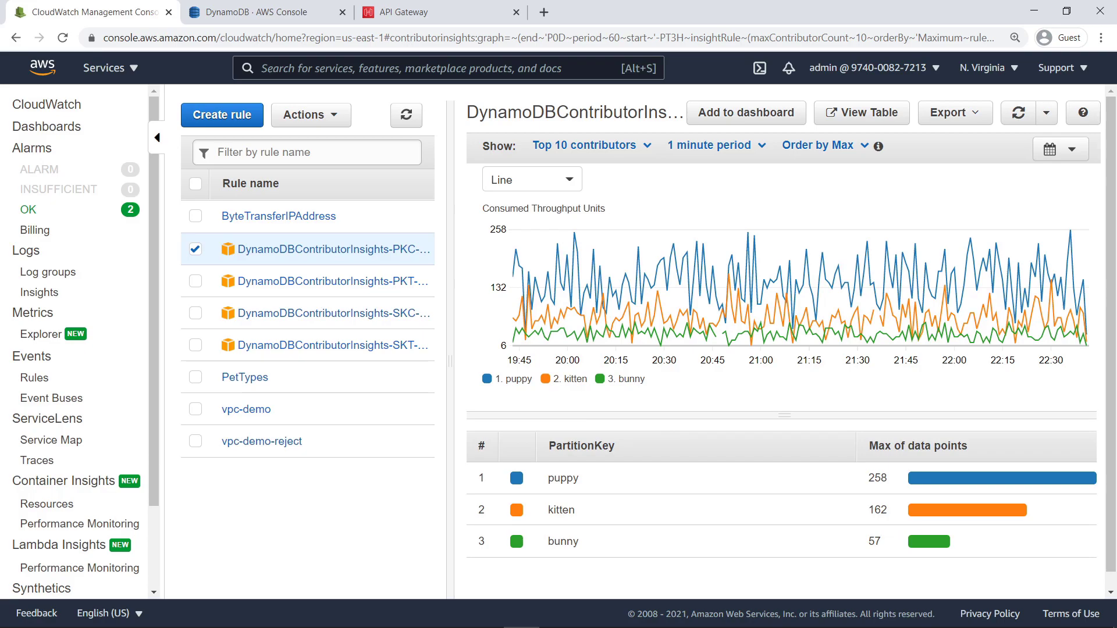
{"action": "mouse_move", "coordinate": [201, 257]}
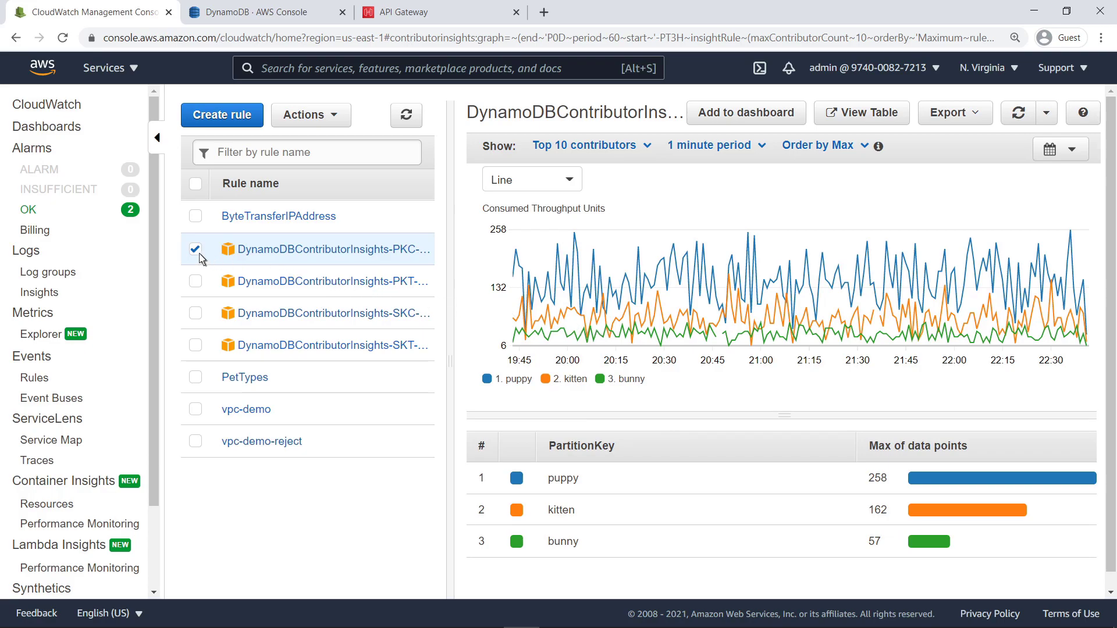
{"action": "left_click", "coordinate": [196, 249]}
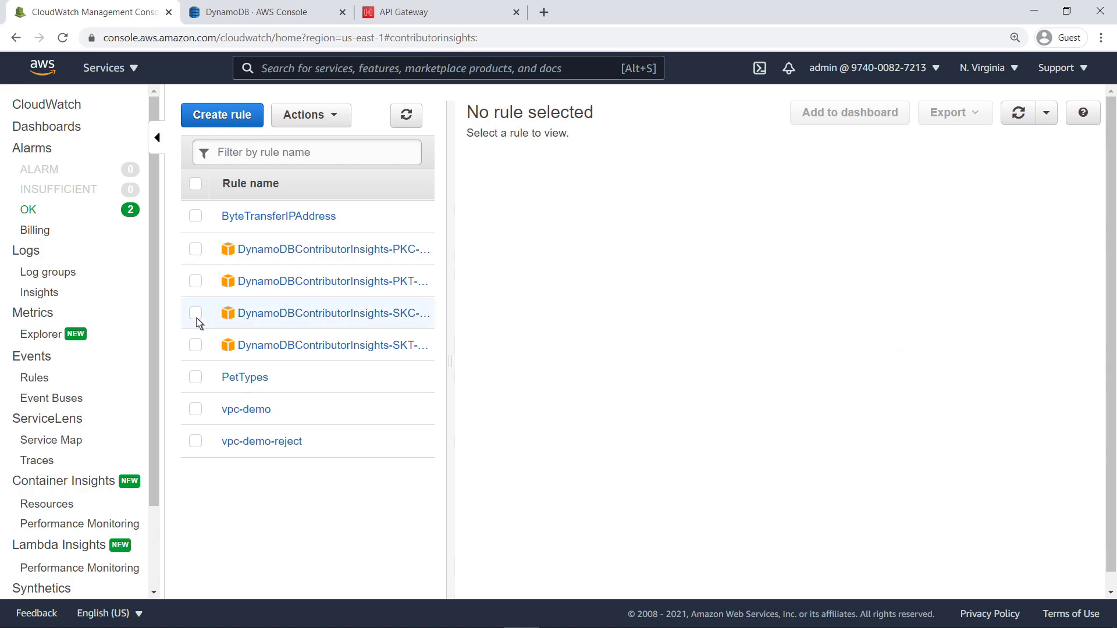